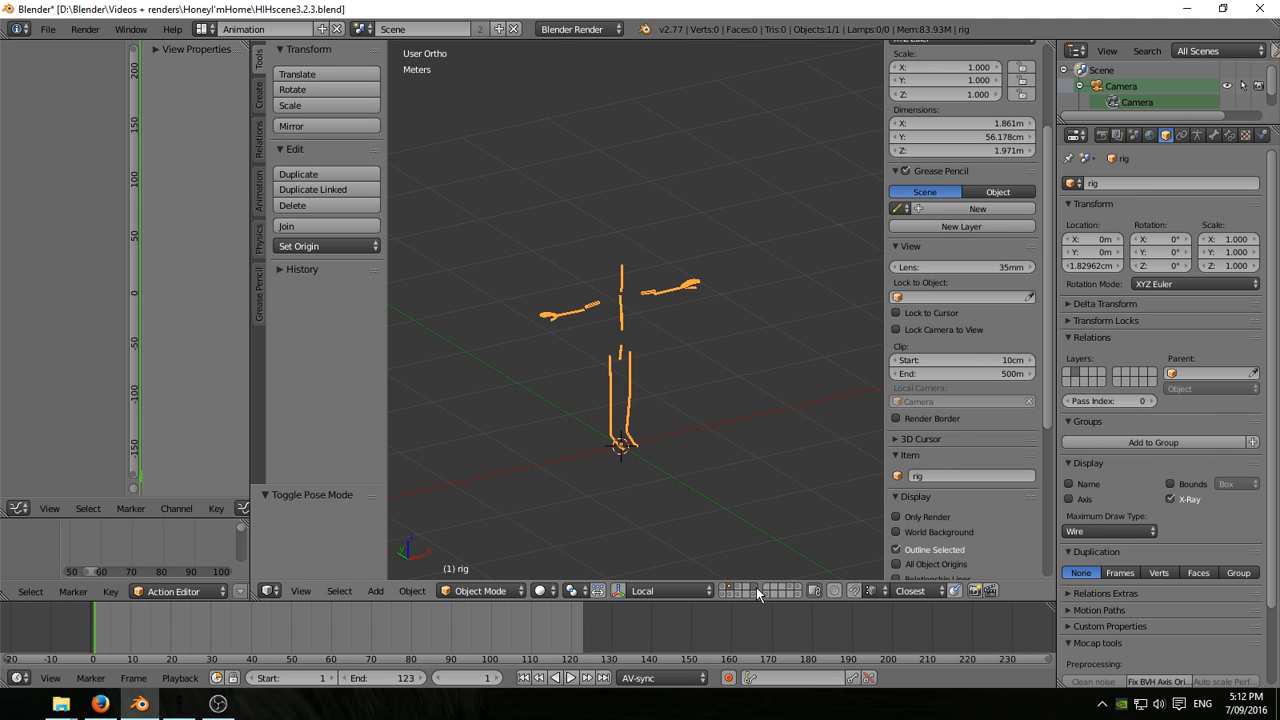
{"action": "mouse_move", "coordinate": [585, 484]}
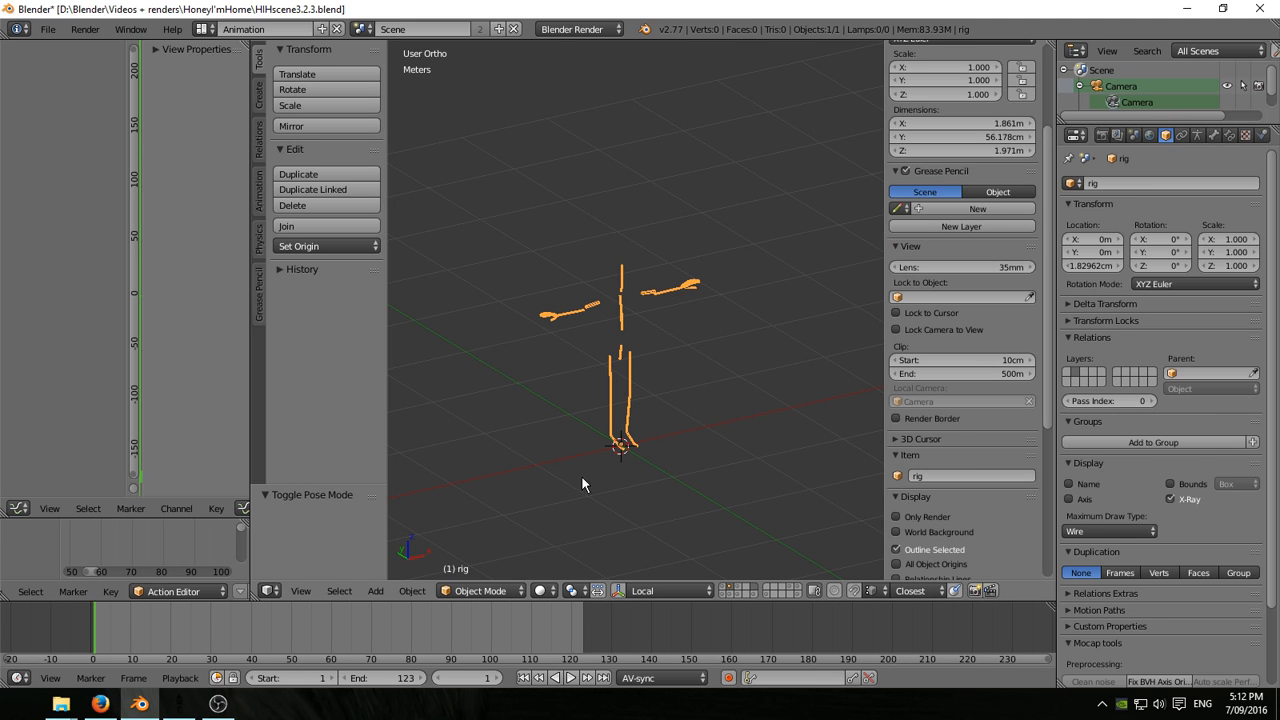
{"action": "mouse_move", "coordinate": [150, 640]}
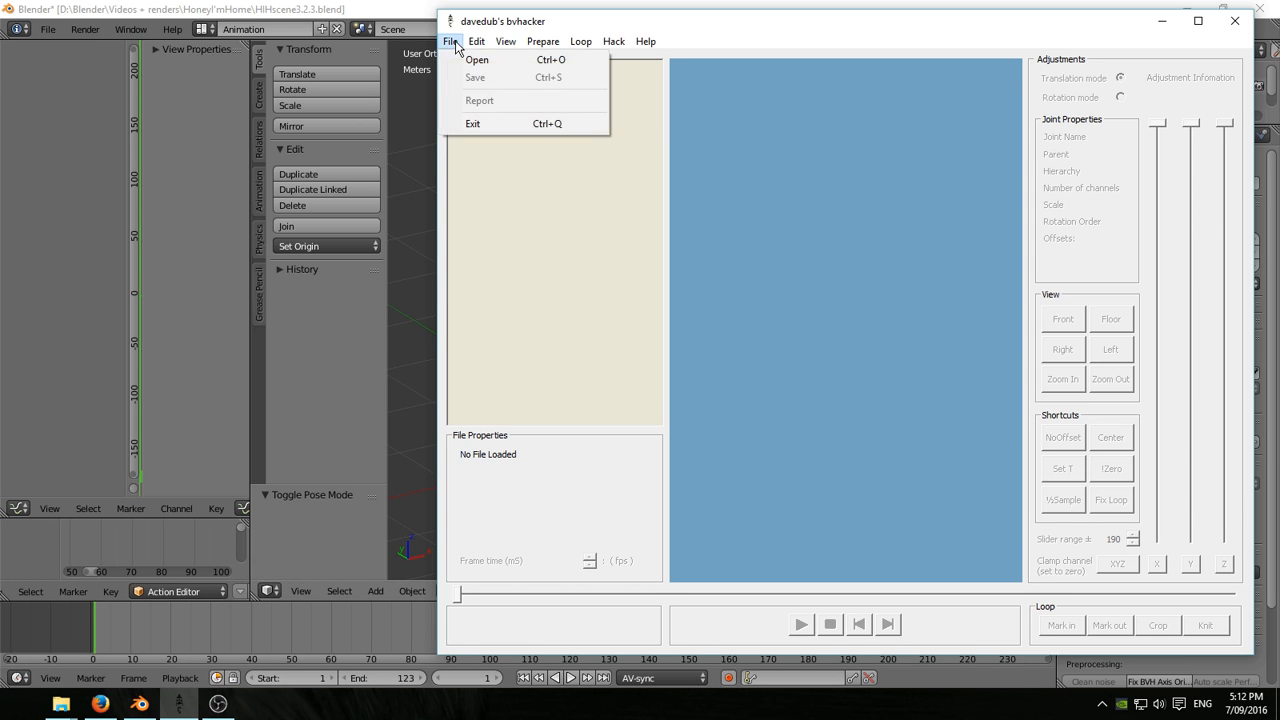
- Open walkToQueueStop.bvh in bvhacker and watch the walking skeleton preview
{"action": "left_click", "coordinate": [483, 59]}
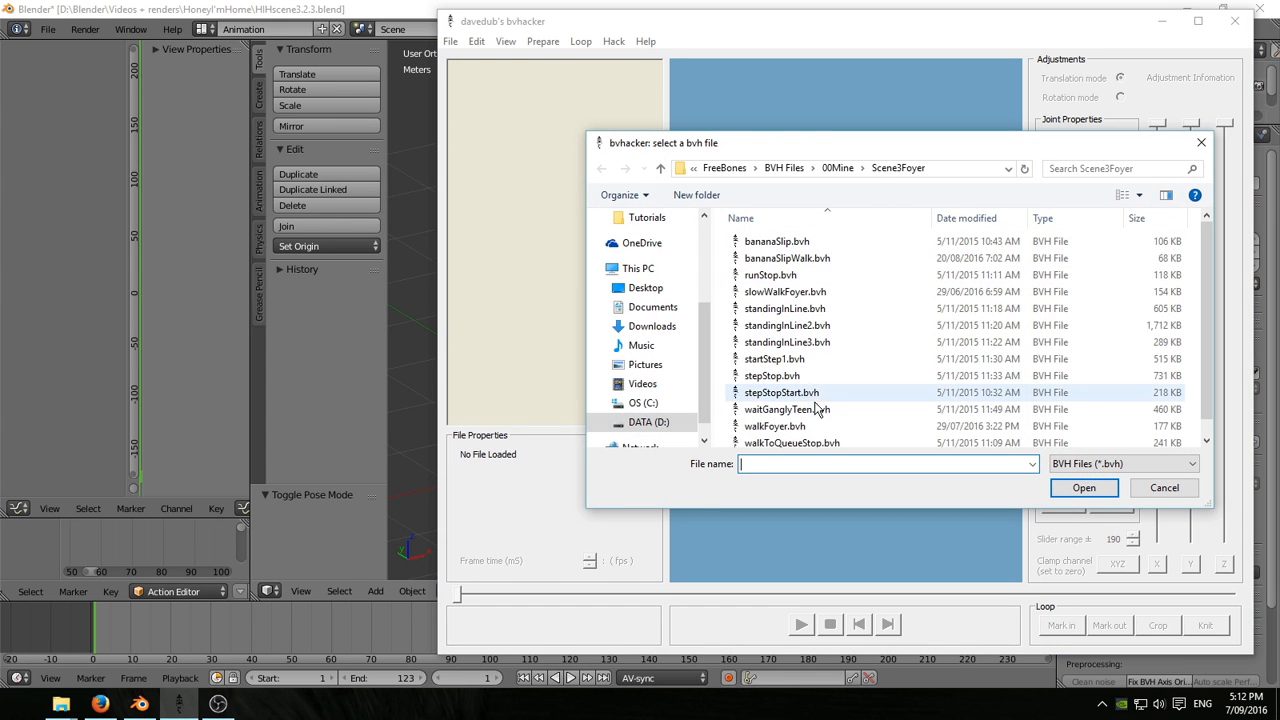
{"action": "left_click", "coordinate": [793, 443]}
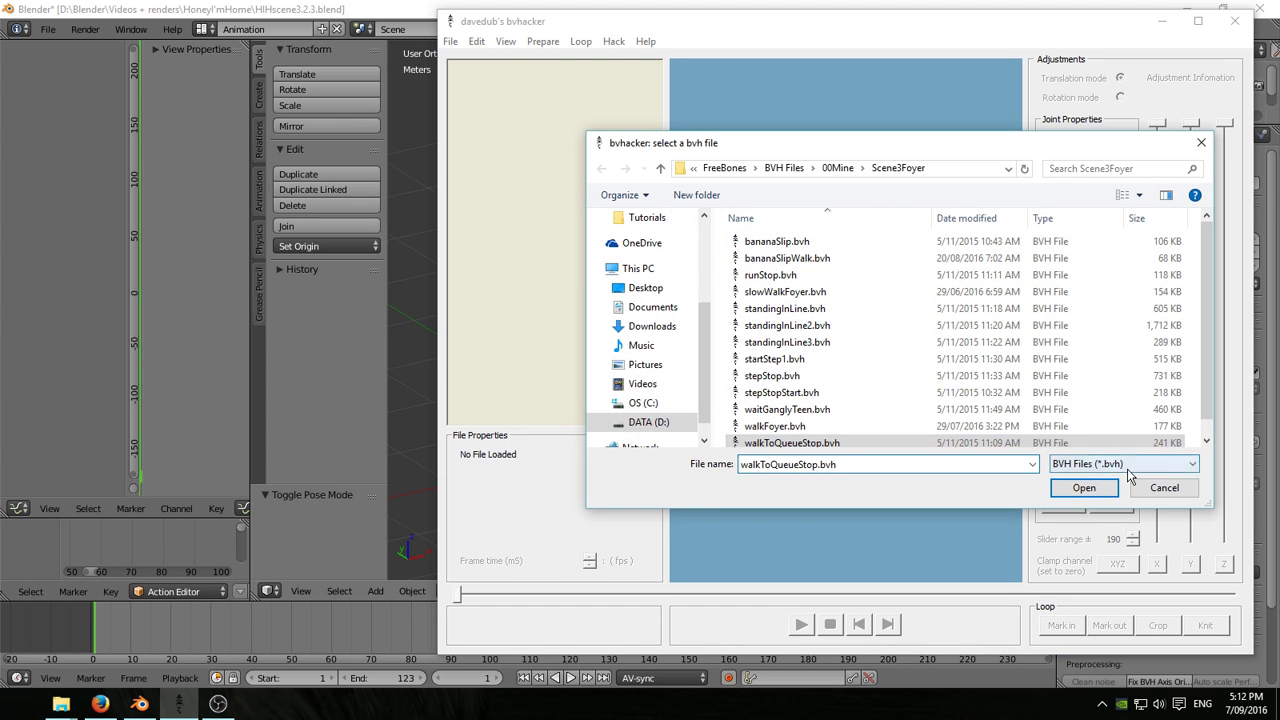
{"action": "left_click", "coordinate": [1084, 488]}
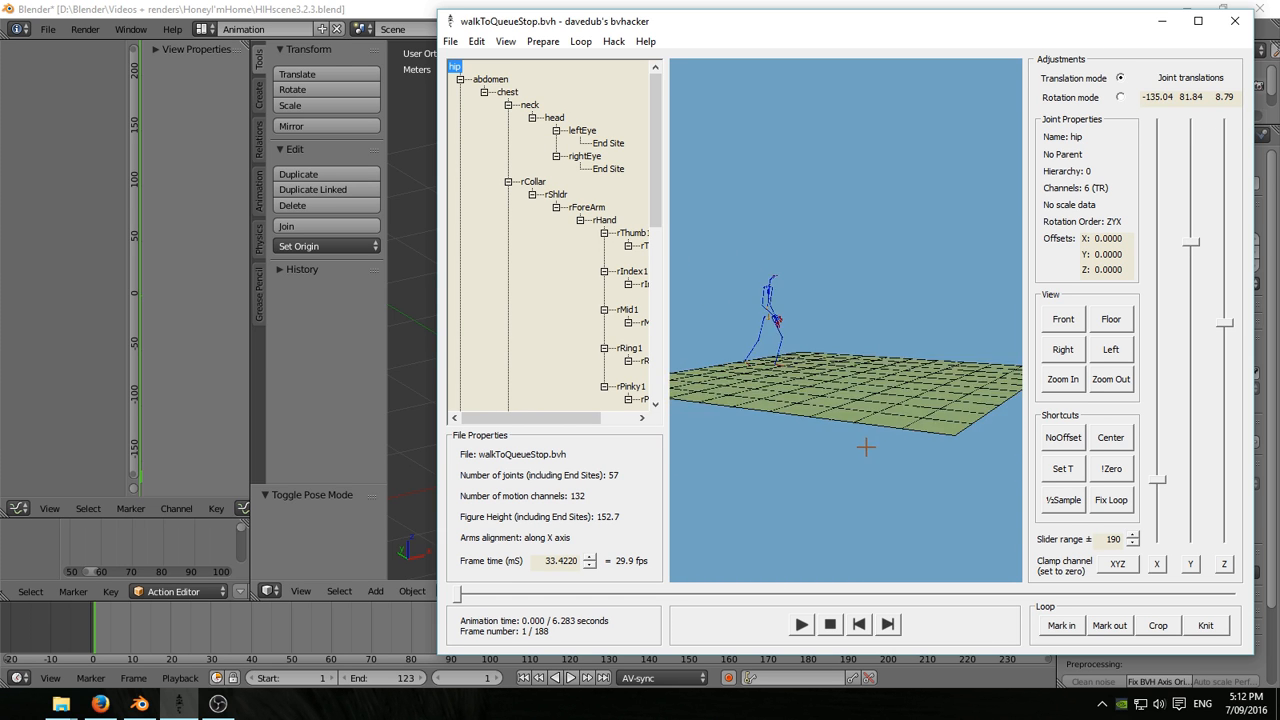
{"action": "left_click", "coordinate": [800, 624]}
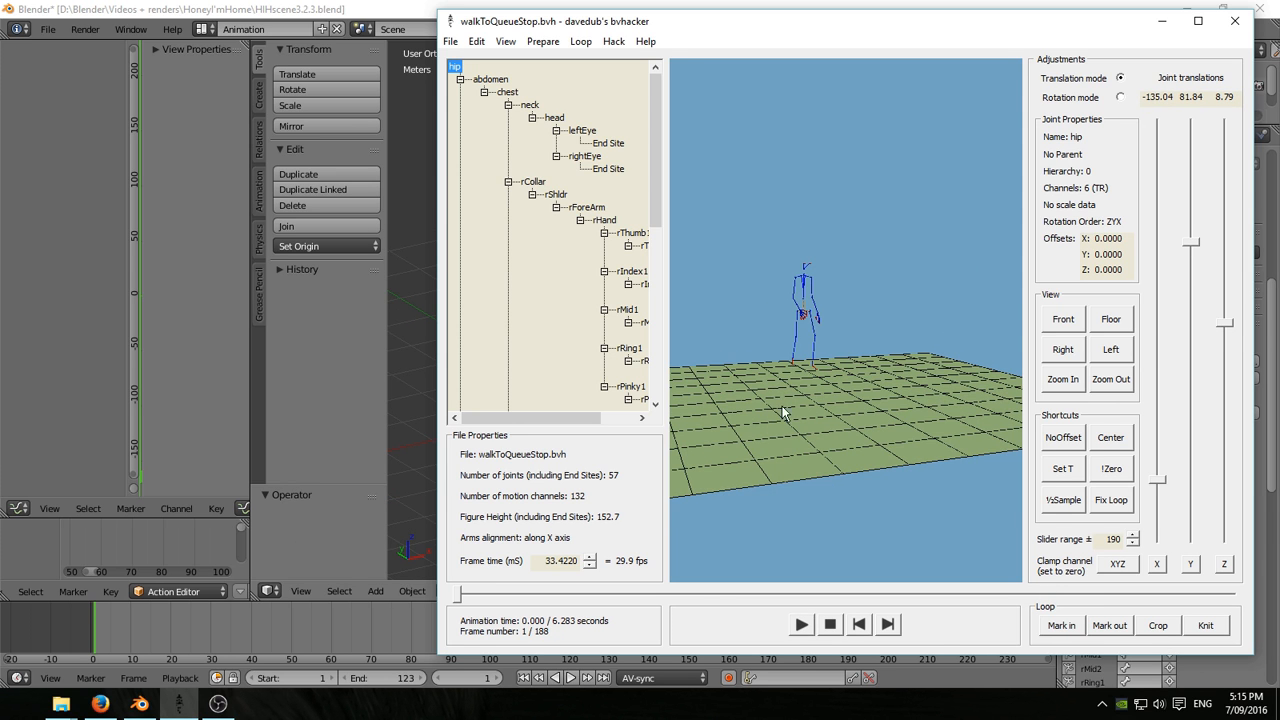
{"action": "left_click", "coordinate": [467, 41]}
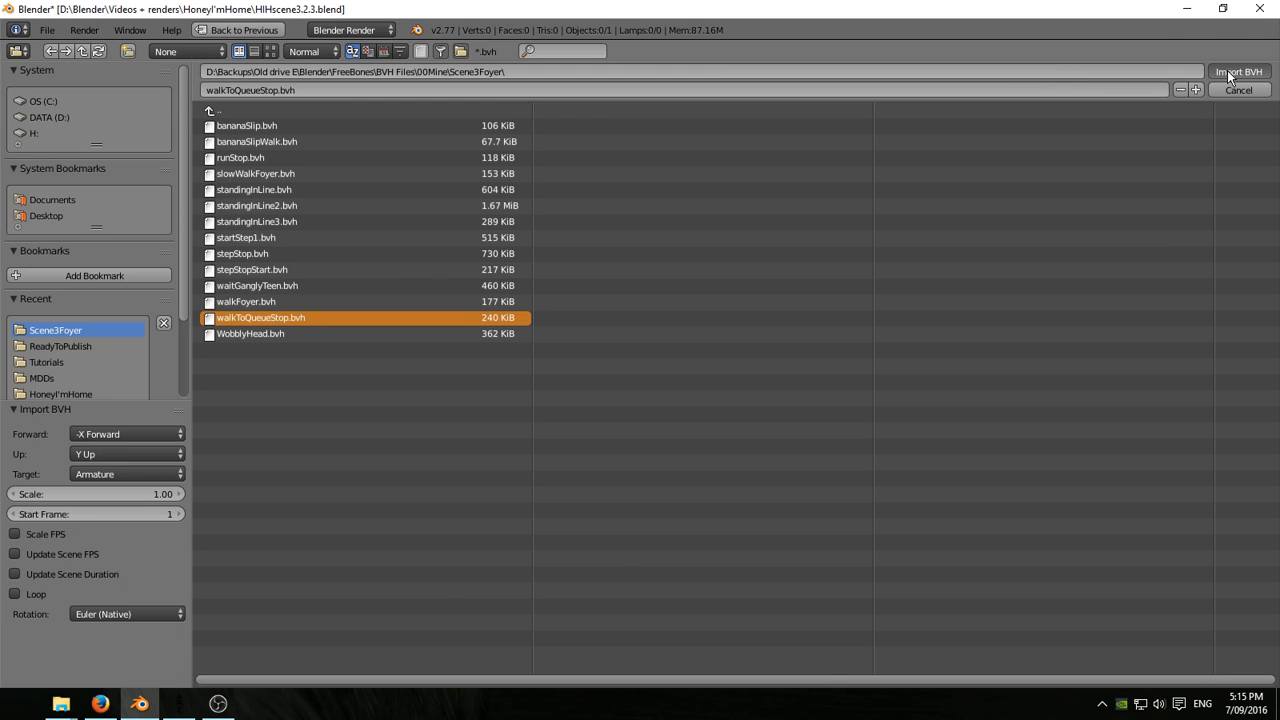
- Import walkToQueueStop.bvh and bake pose keyframes with visual keying and cleared constraints
{"action": "left_click", "coordinate": [1238, 71]}
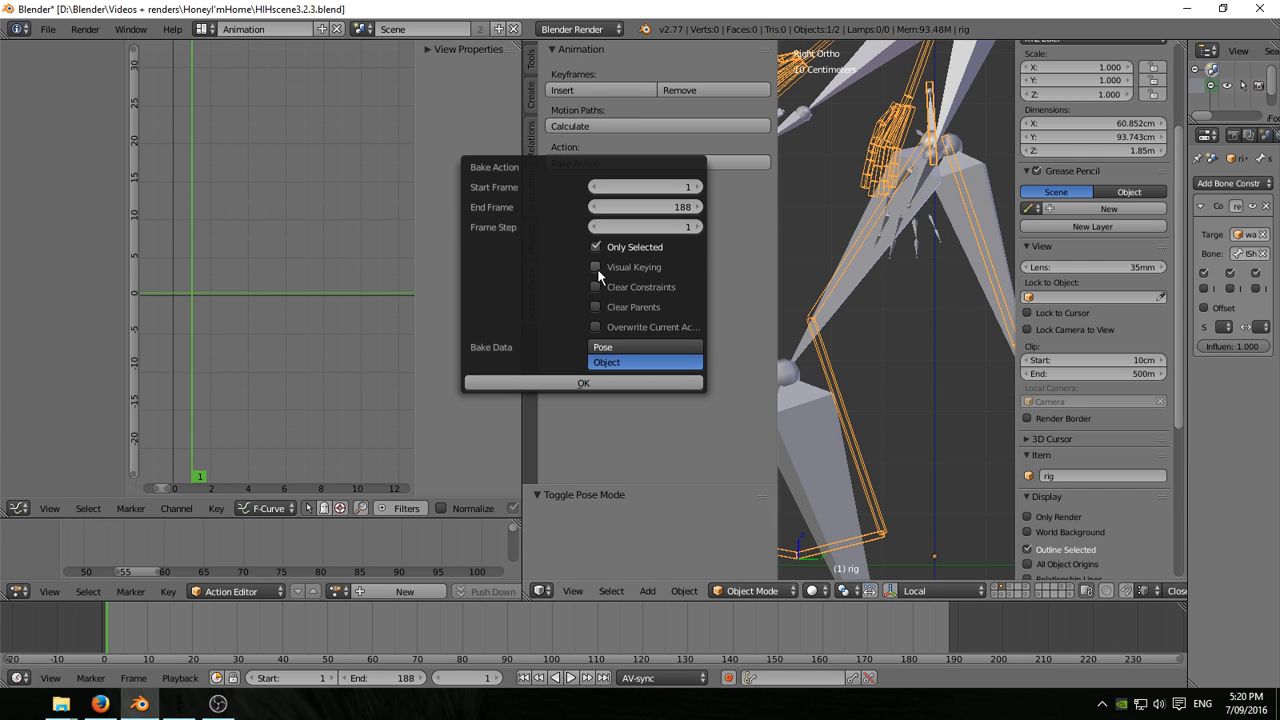
{"action": "left_click", "coordinate": [596, 267]}
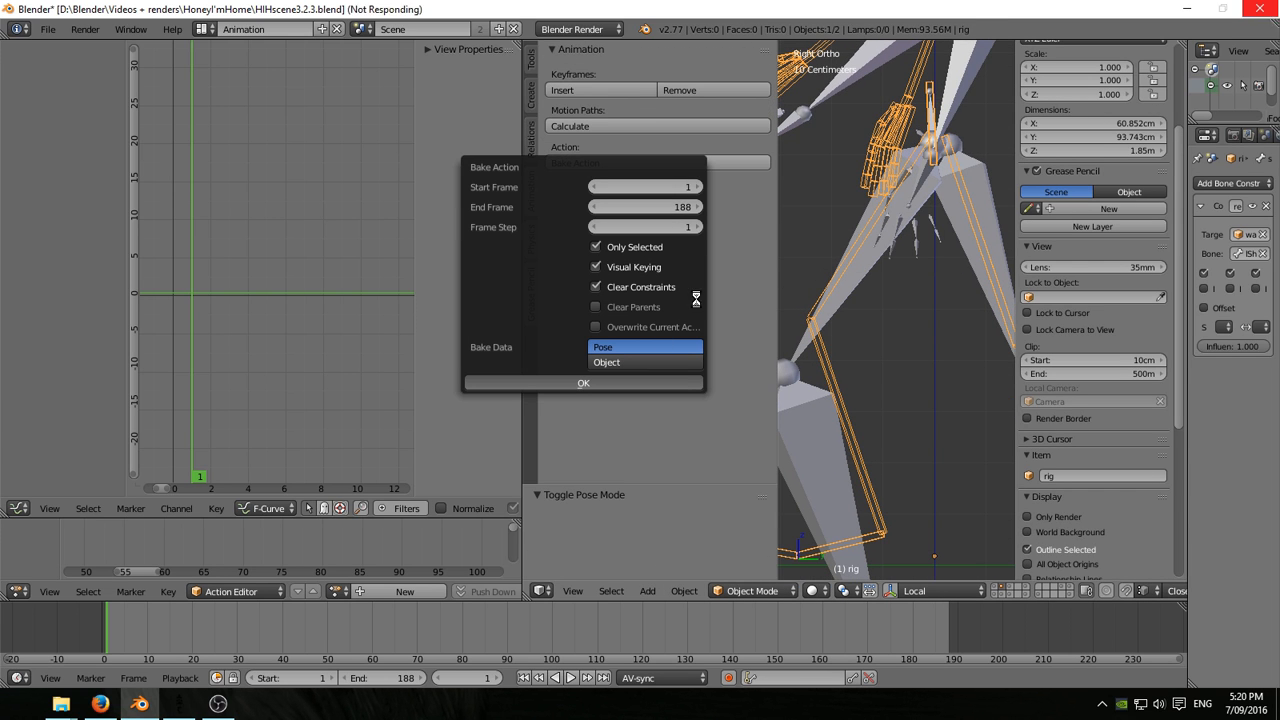
{"action": "left_click", "coordinate": [583, 383]}
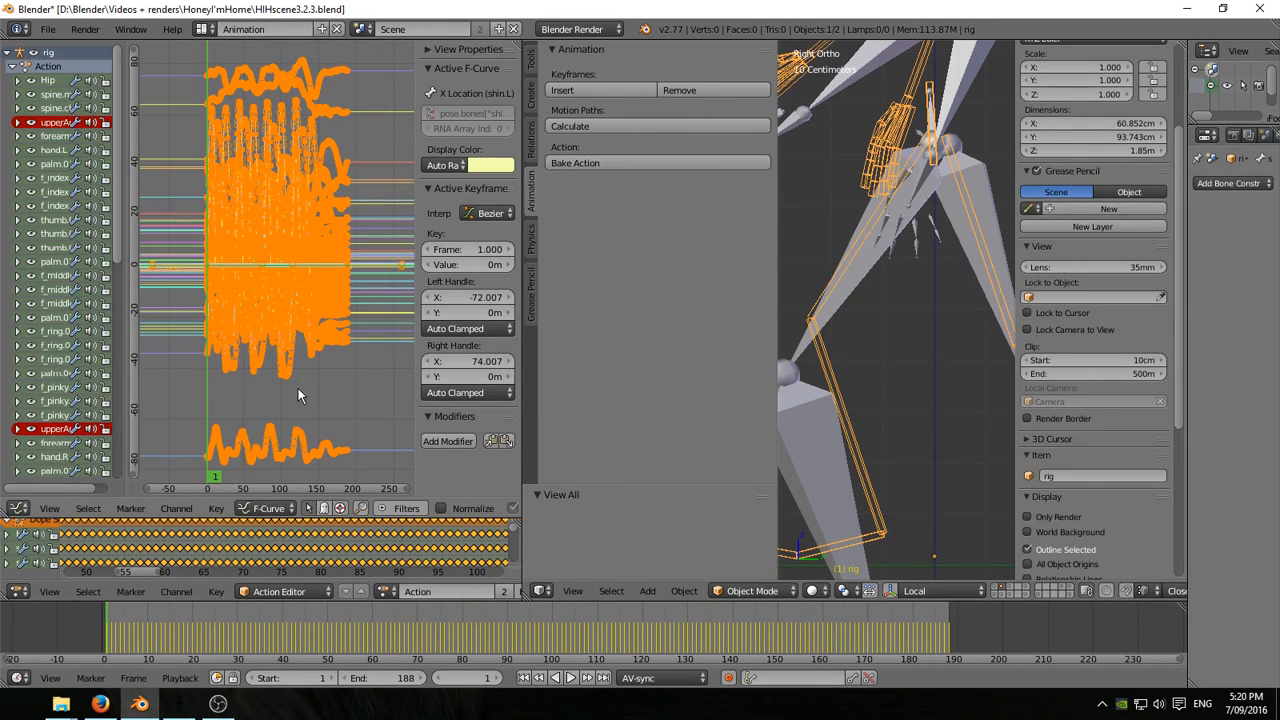
{"action": "left_click", "coordinate": [216, 508]}
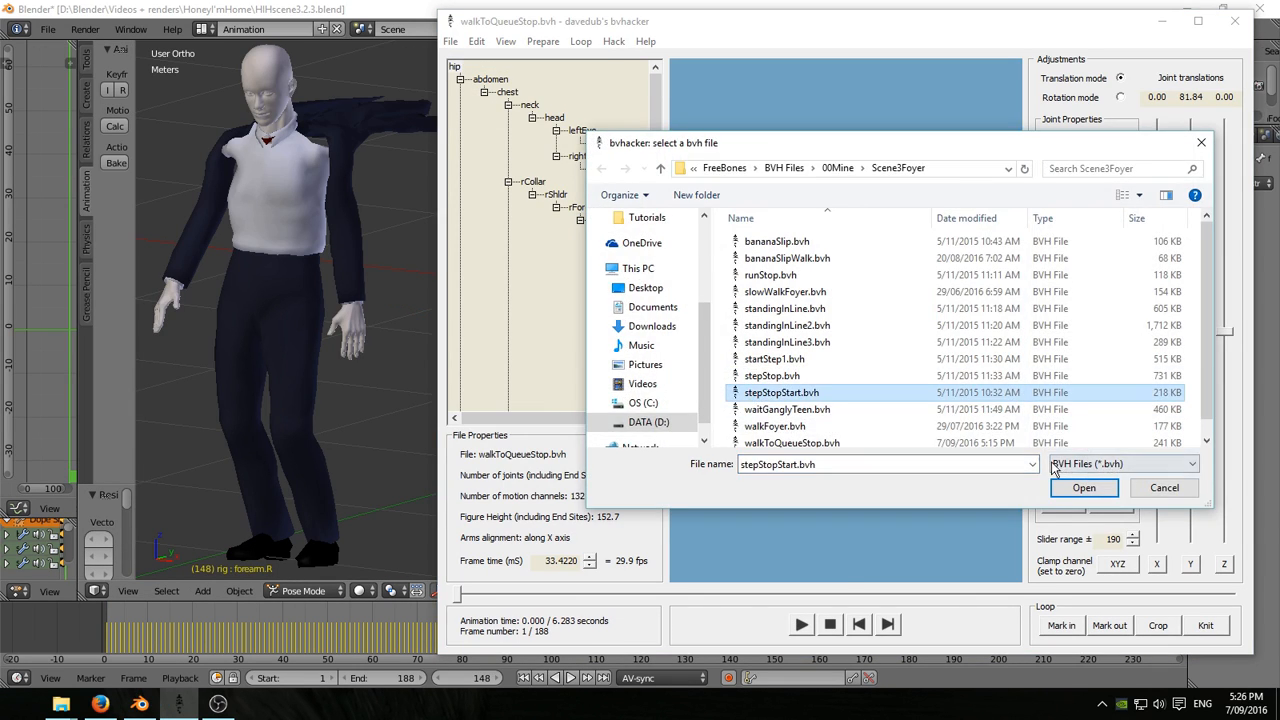
- Open stepStopStart.bvh in bvhacker to preview the stepping motion
{"action": "left_click", "coordinate": [1083, 488]}
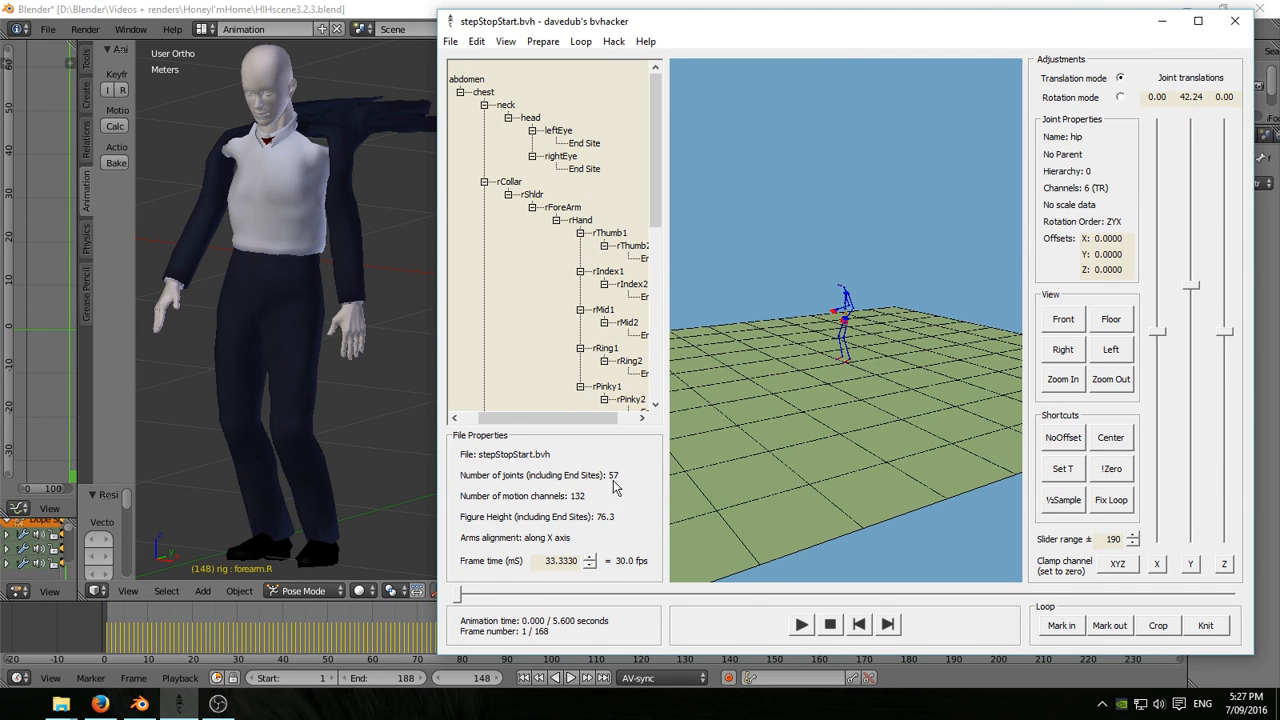
{"action": "left_click", "coordinate": [800, 624]}
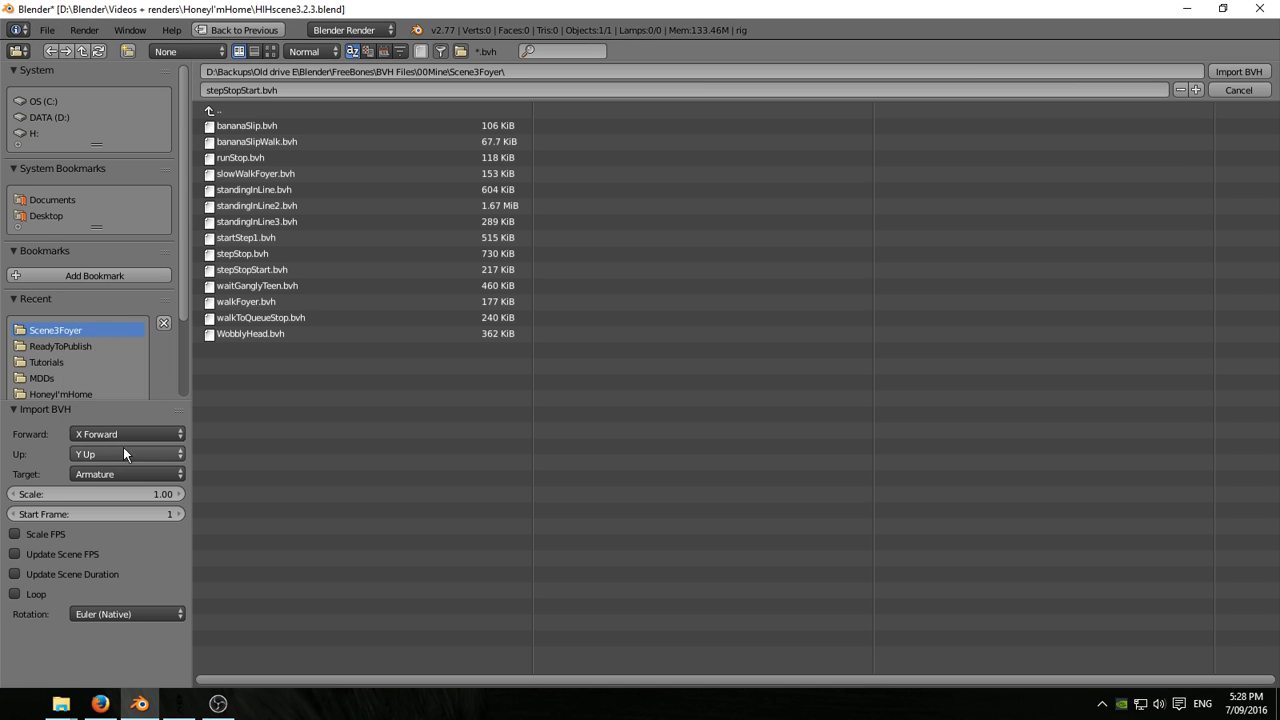
- Import stepStopStart.bvh with X Forward axis orientation
{"action": "left_click", "coordinate": [1237, 71]}
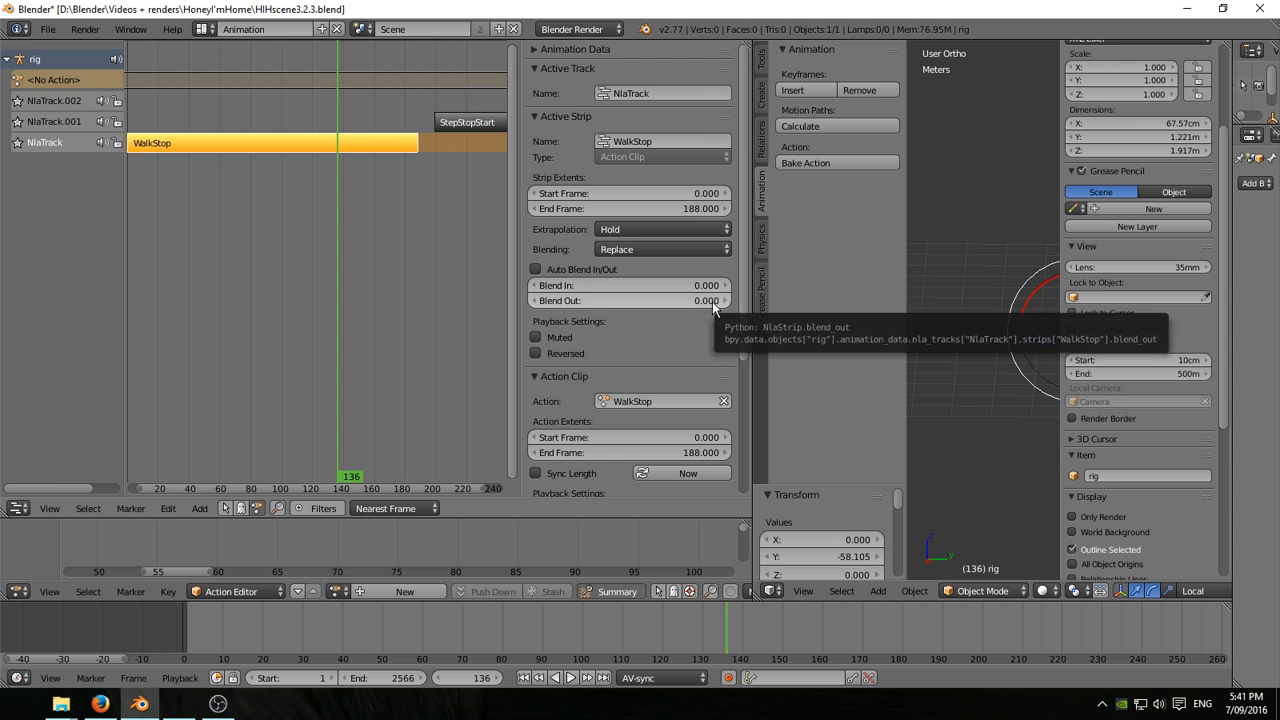
- Show the action's curves in the Graph Editor and expand the Hip bone channels
{"action": "left_click", "coordinate": [467, 121]}
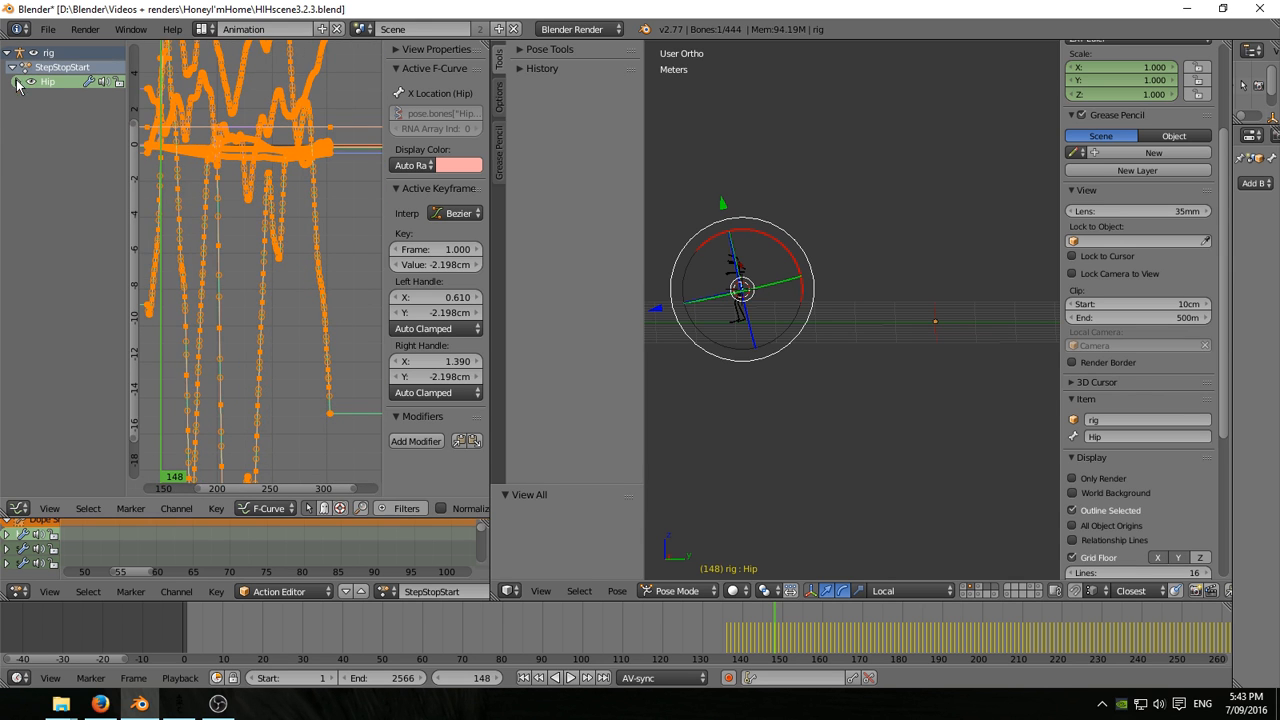
{"action": "left_click", "coordinate": [26, 82]}
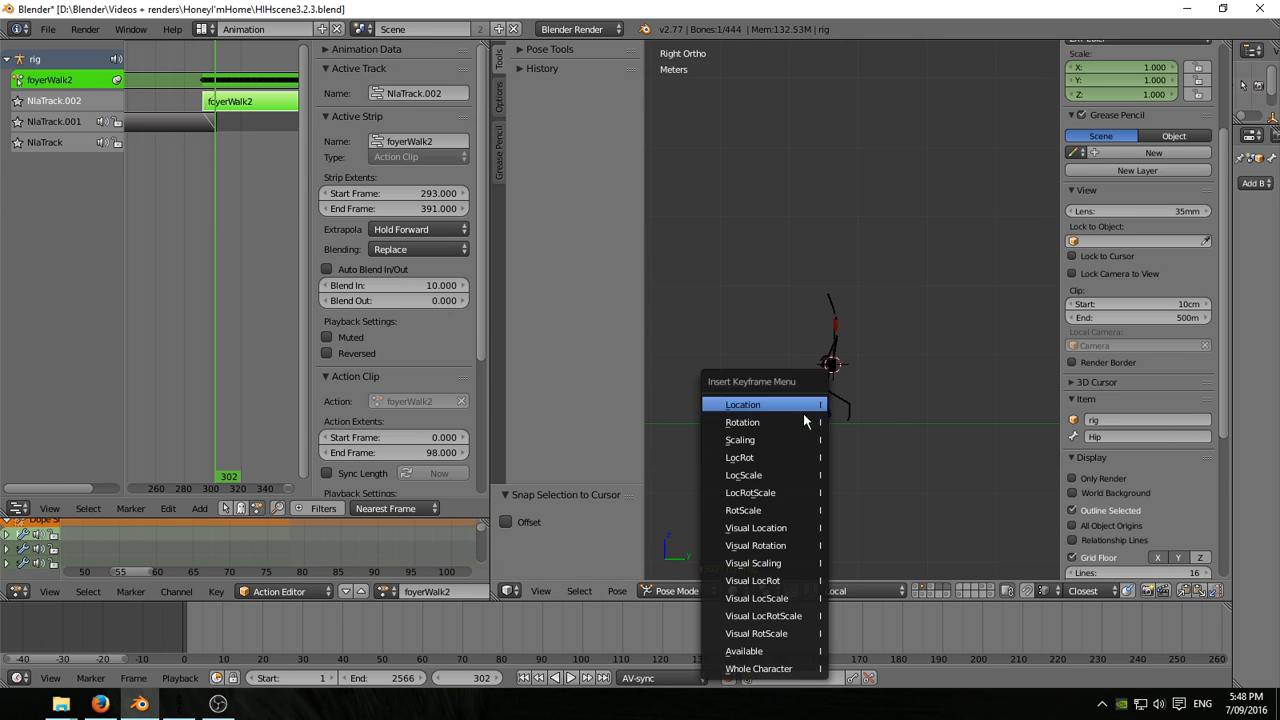
- Insert a Location keyframe on the Hip bone and switch back to the NLA Editor
{"action": "left_click", "coordinate": [743, 404]}
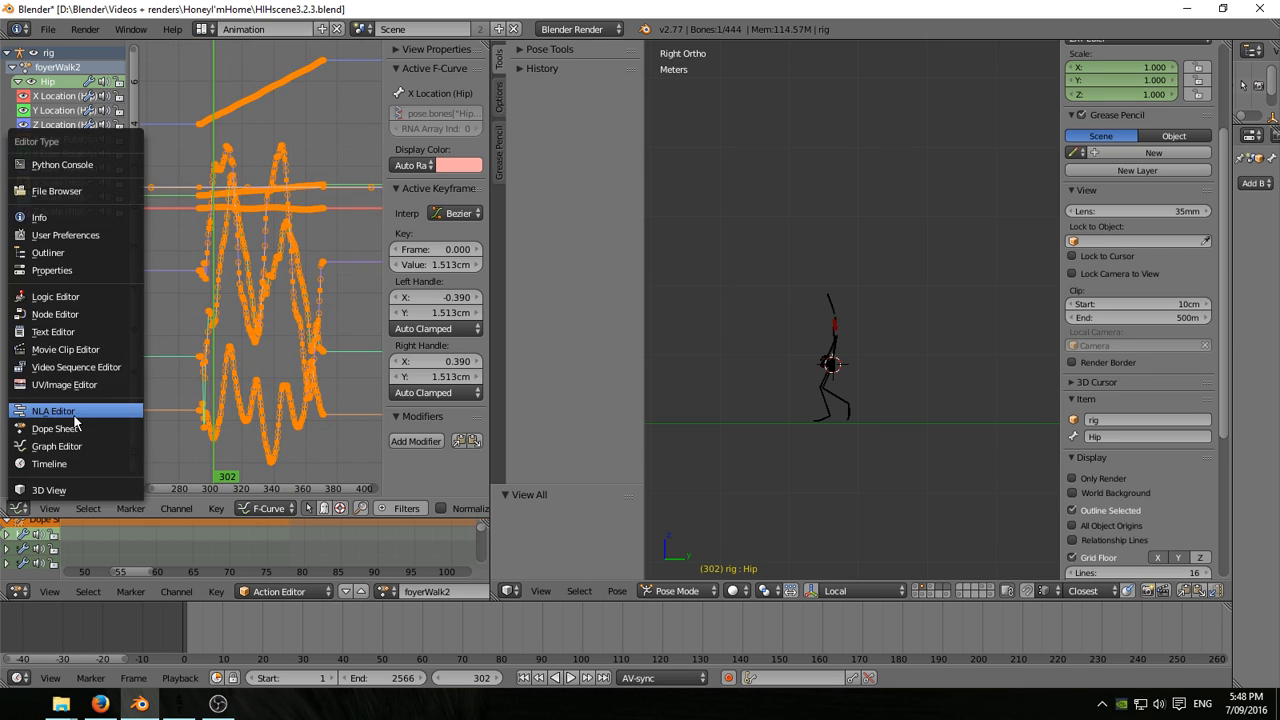
{"action": "left_click", "coordinate": [53, 410]}
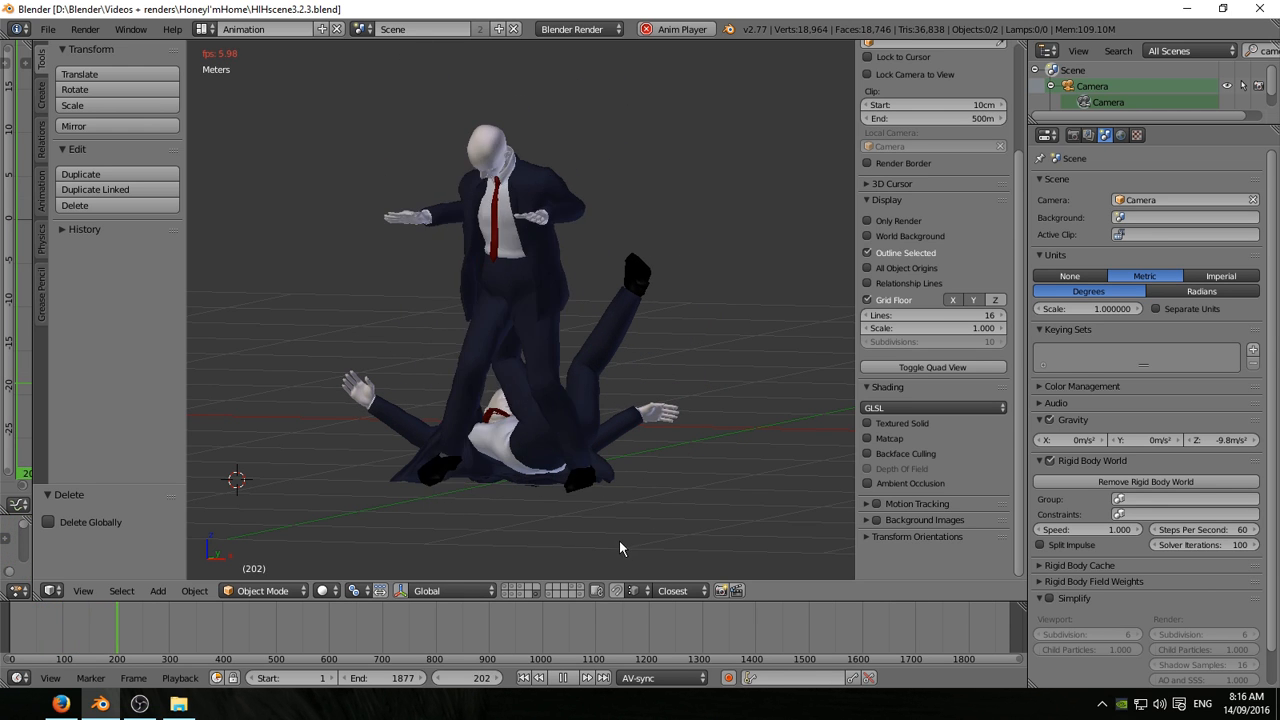
- Play the animation and pause around frame 157 at the fallen pose
{"action": "left_click", "coordinate": [554, 678]}
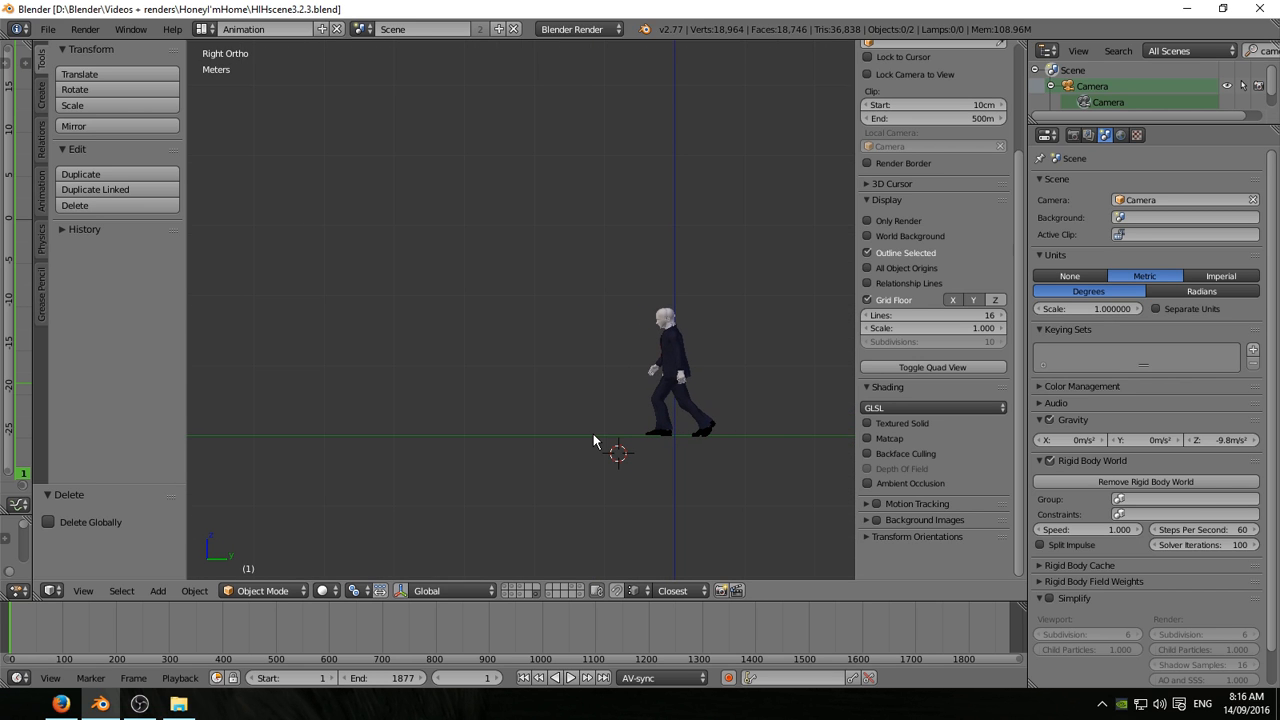
{"action": "mouse_move", "coordinate": [638, 444]}
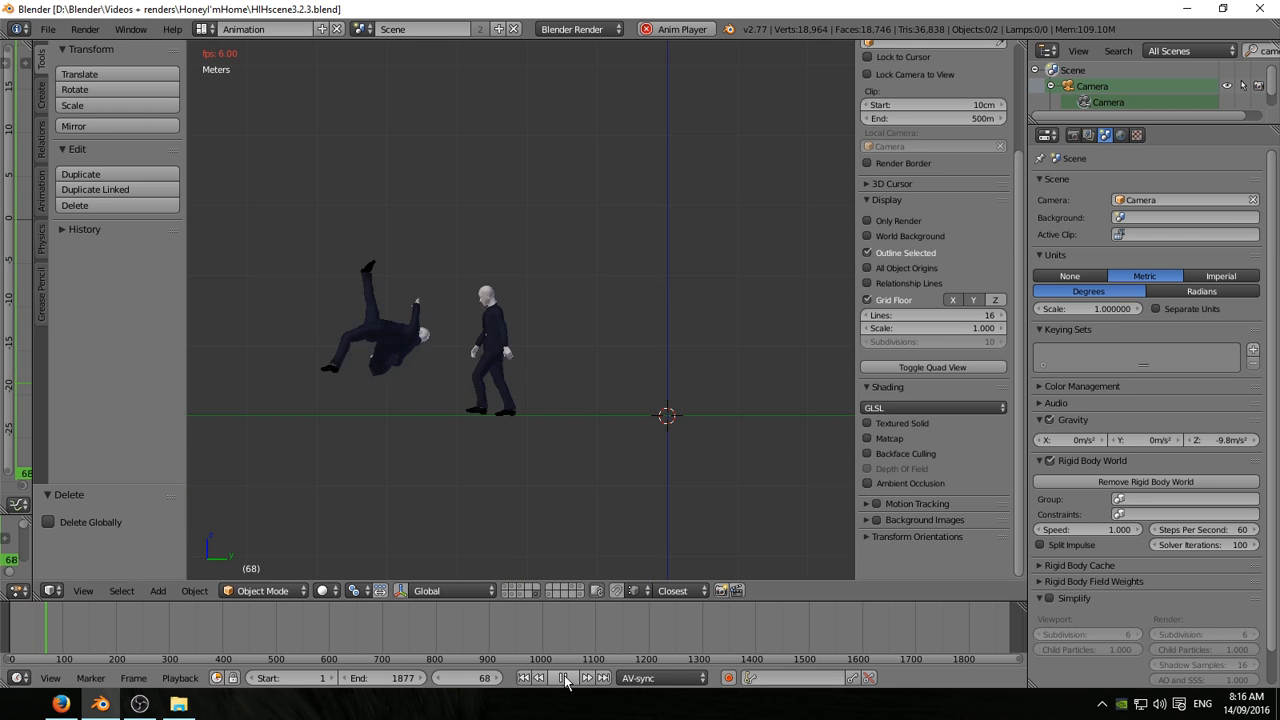
{"action": "left_click", "coordinate": [562, 678]}
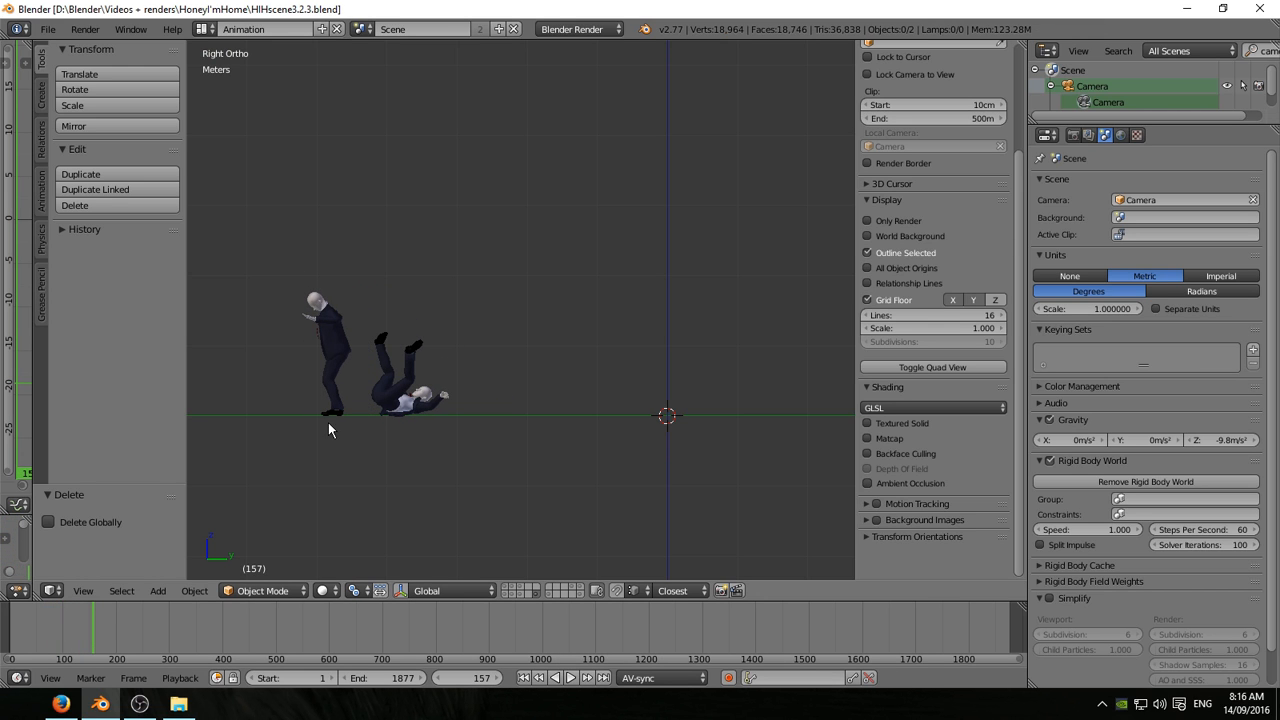
{"action": "mouse_move", "coordinate": [328, 420]}
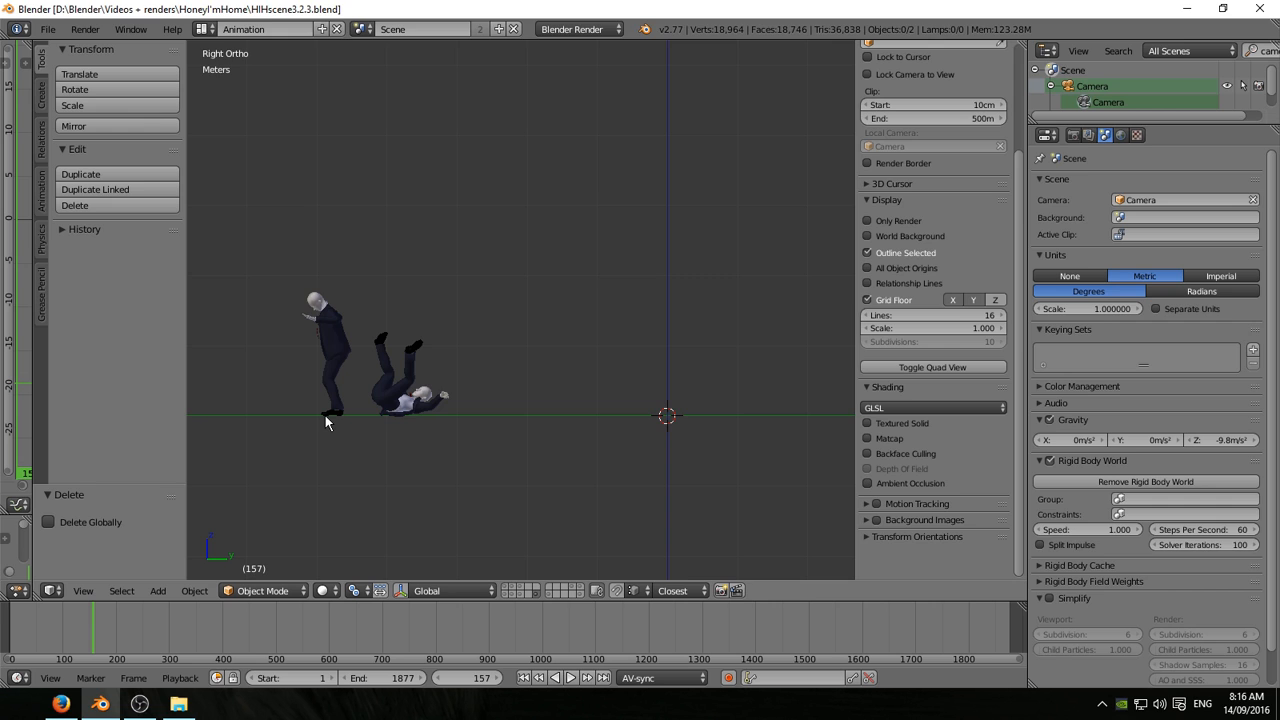
- From front view, parent the standing character to a Circle empty, orbit, and resume playback
{"action": "key", "text": "KP_1"}
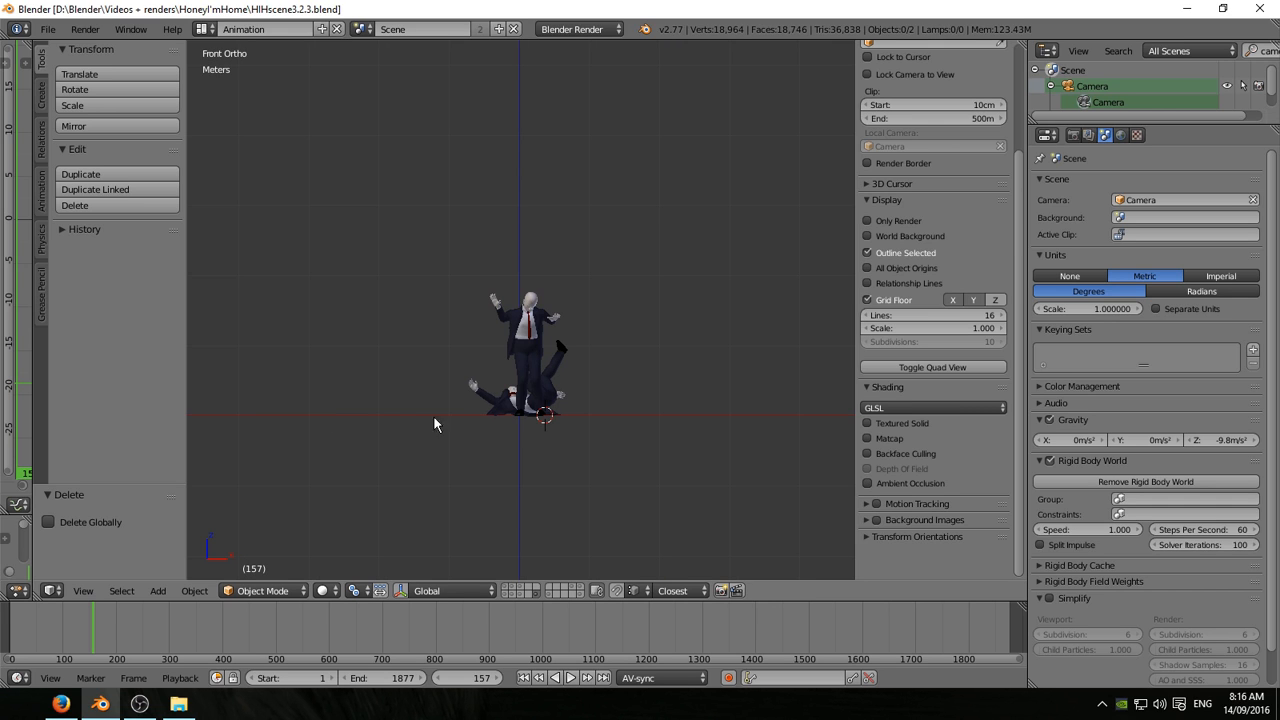
{"action": "mouse_move", "coordinate": [522, 426]}
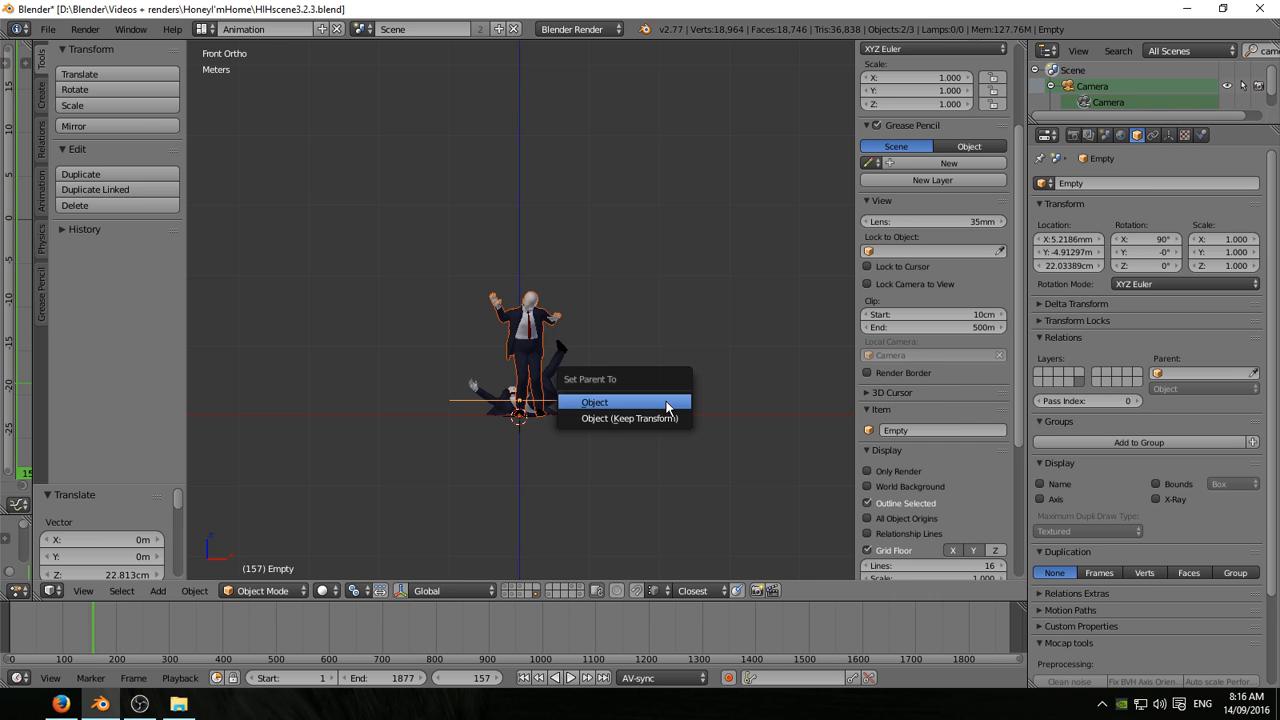
{"action": "left_click", "coordinate": [595, 402]}
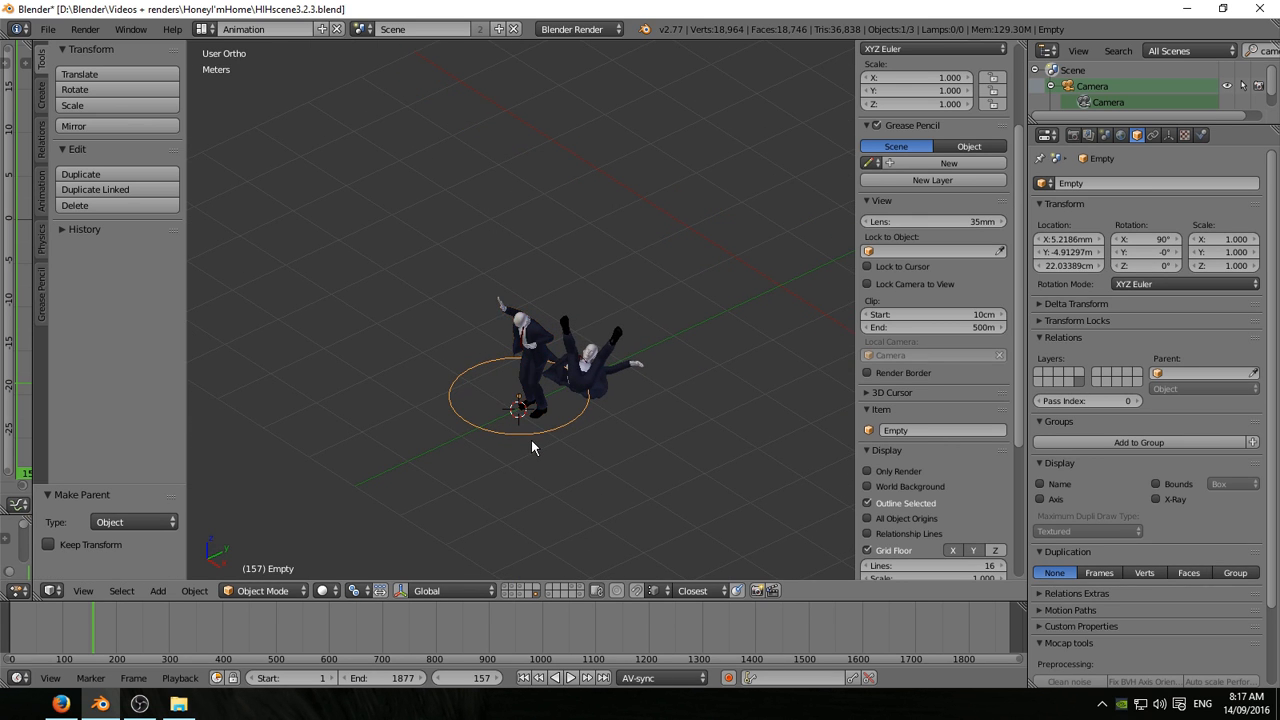
{"action": "left_click_drag", "start_coordinate": [530, 447], "coordinate": [500, 467]}
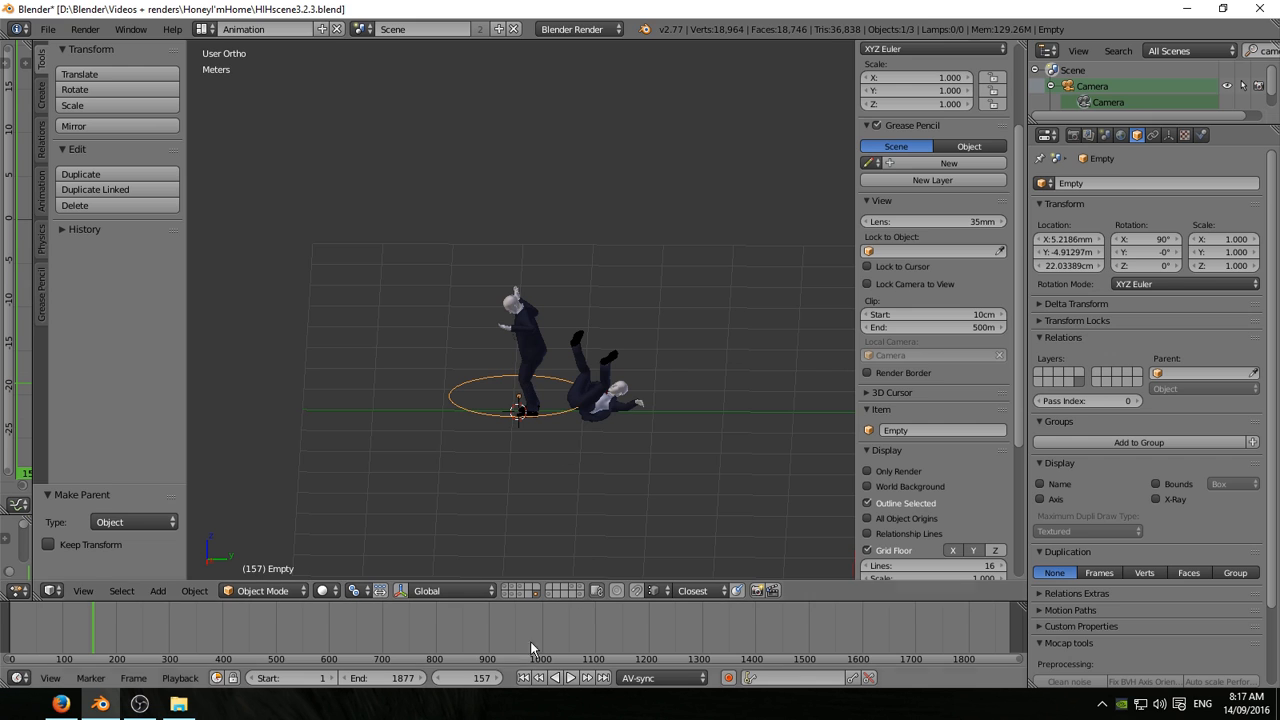
{"action": "mouse_move", "coordinate": [477, 686]}
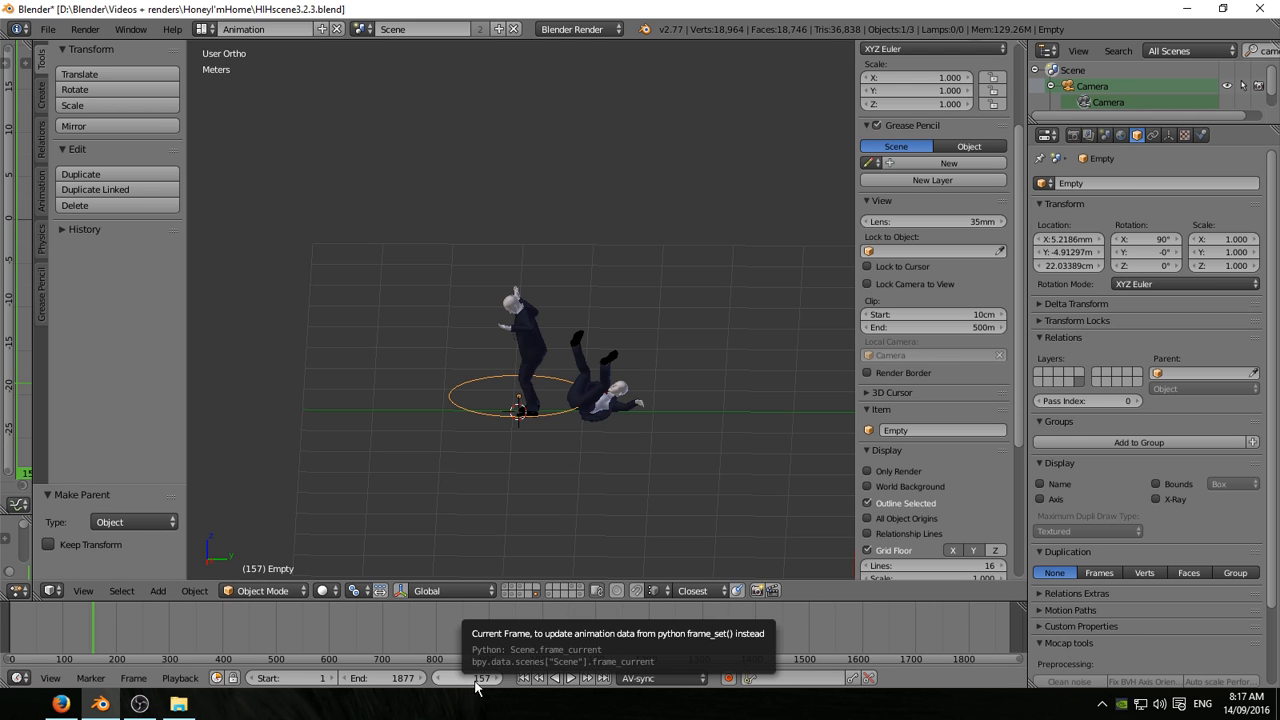
{"action": "left_click", "coordinate": [573, 678]}
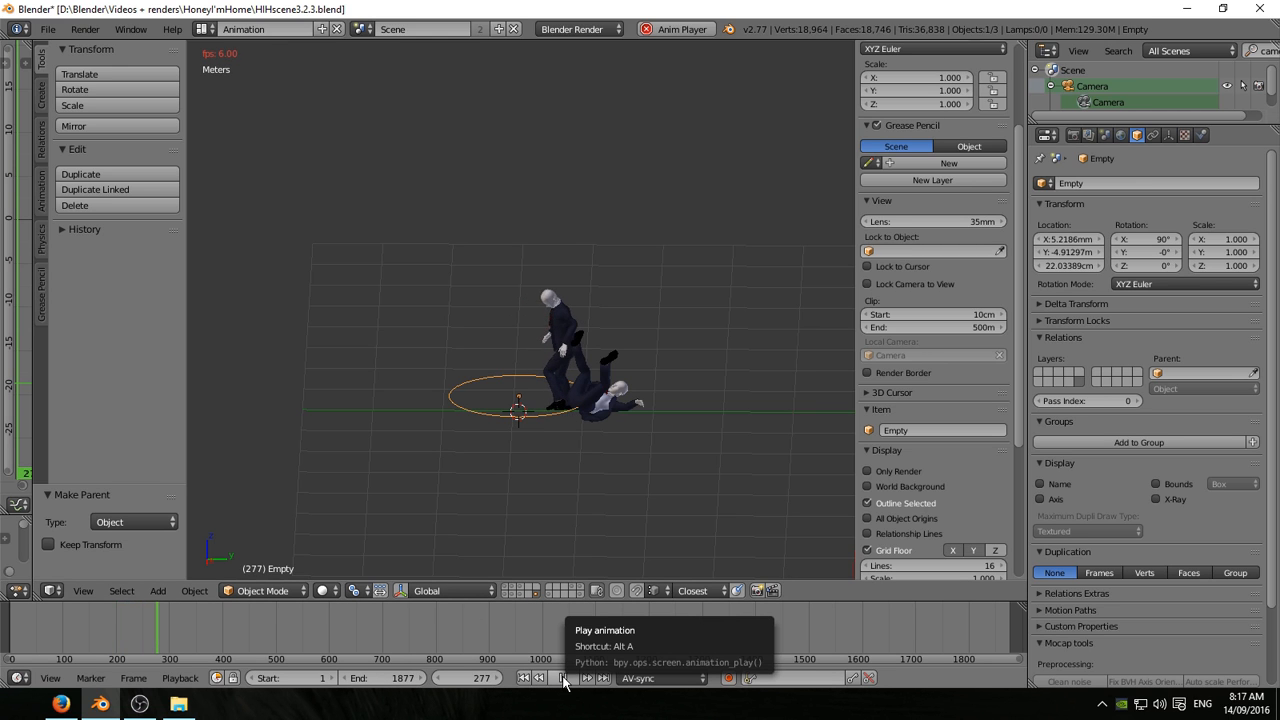
- Stop playback and set the bananaSlip Mesh Cache Frame Start to 320
{"action": "left_click", "coordinate": [563, 680]}
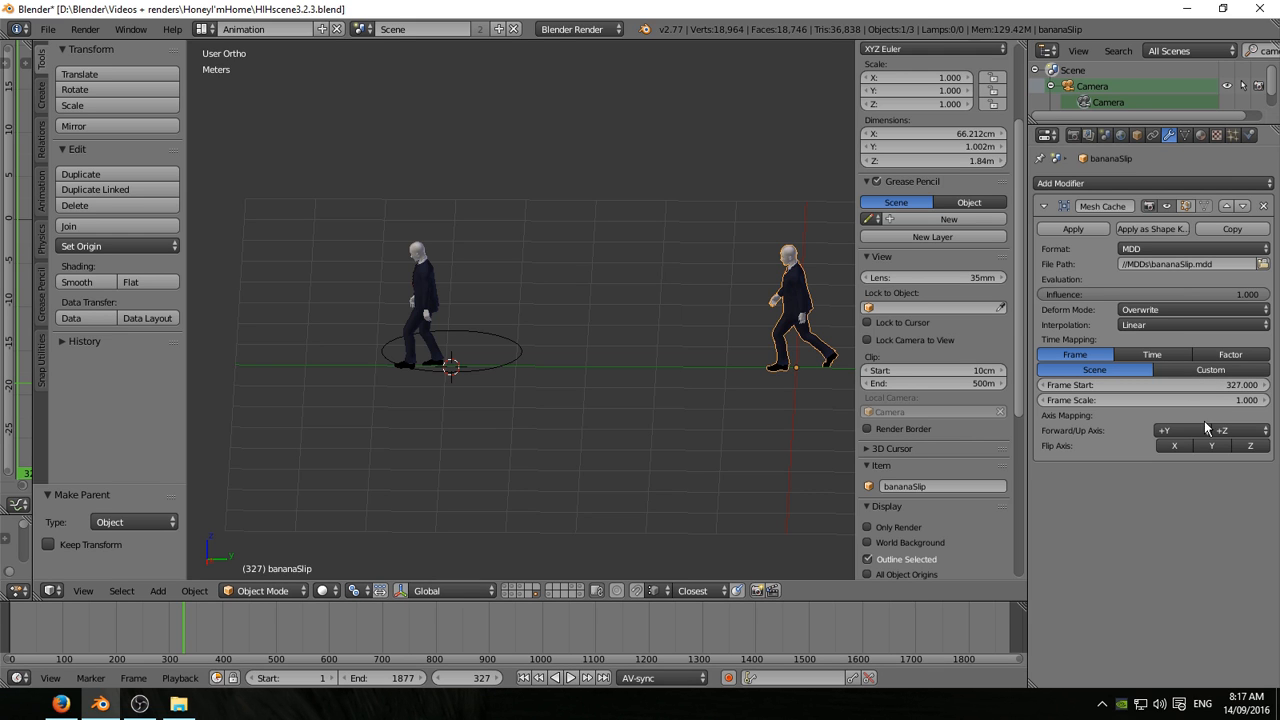
{"action": "left_click", "coordinate": [1150, 384]}
{"action": "type", "text": "320.000"}
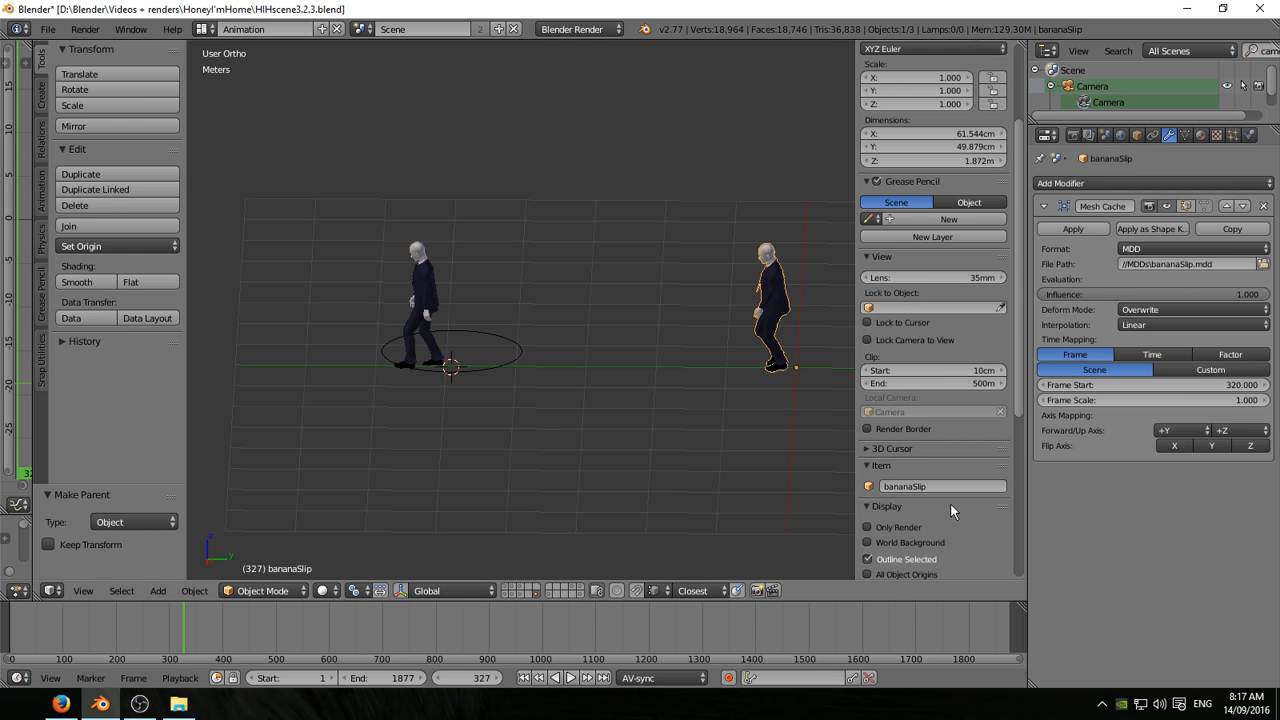
{"action": "mouse_move", "coordinate": [585, 690]}
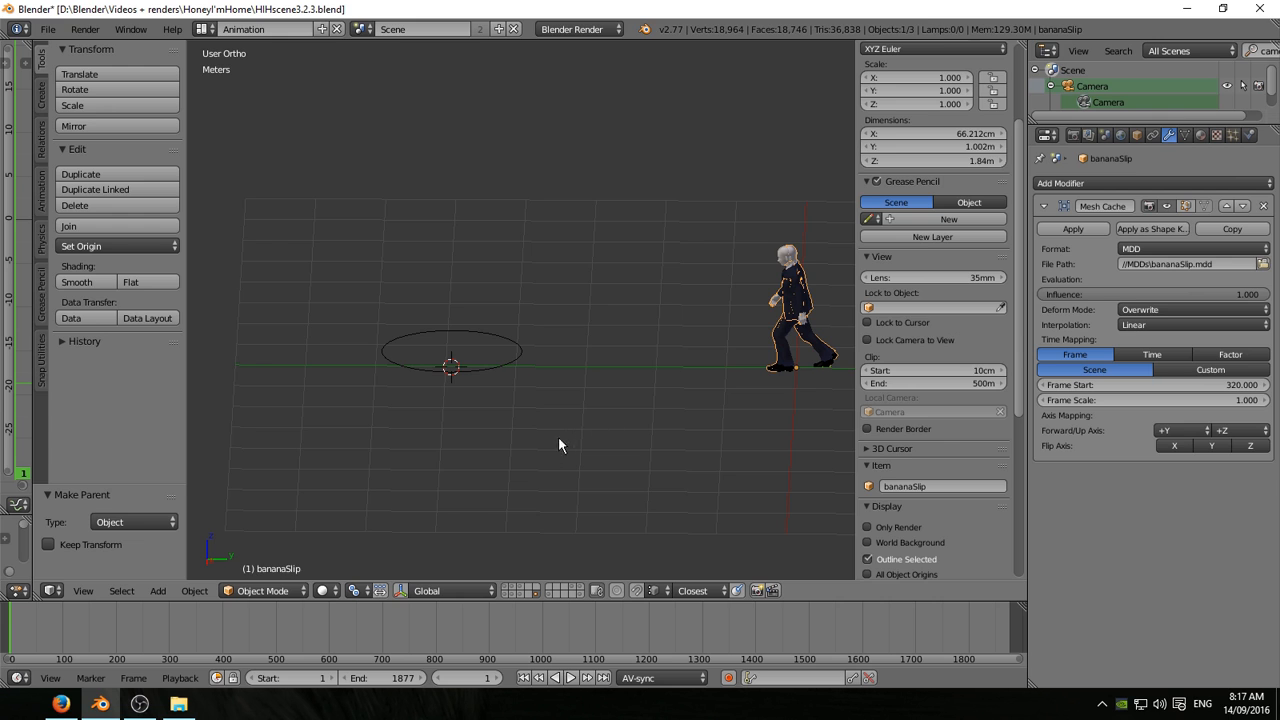
{"action": "mouse_move", "coordinate": [549, 471]}
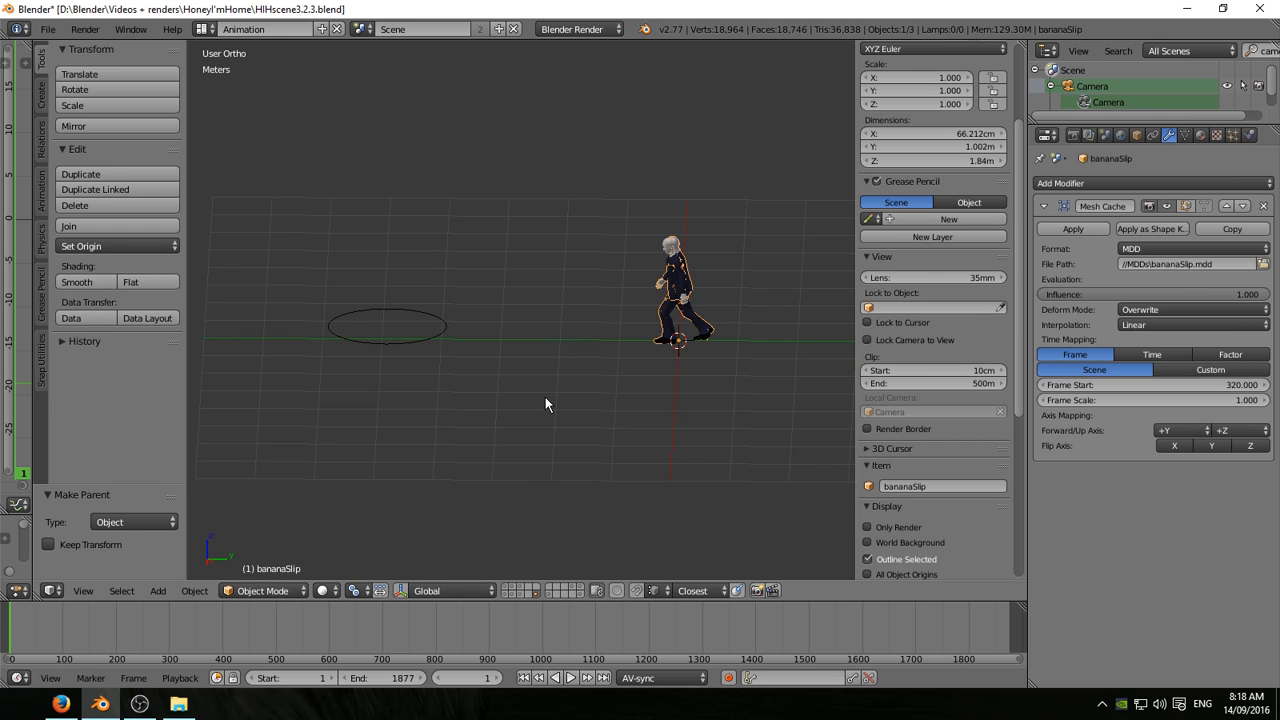
- Add a Cone empty and make it the bananaSlip character's parent via Ctrl+P Object
{"action": "left_click", "coordinate": [157, 591]}
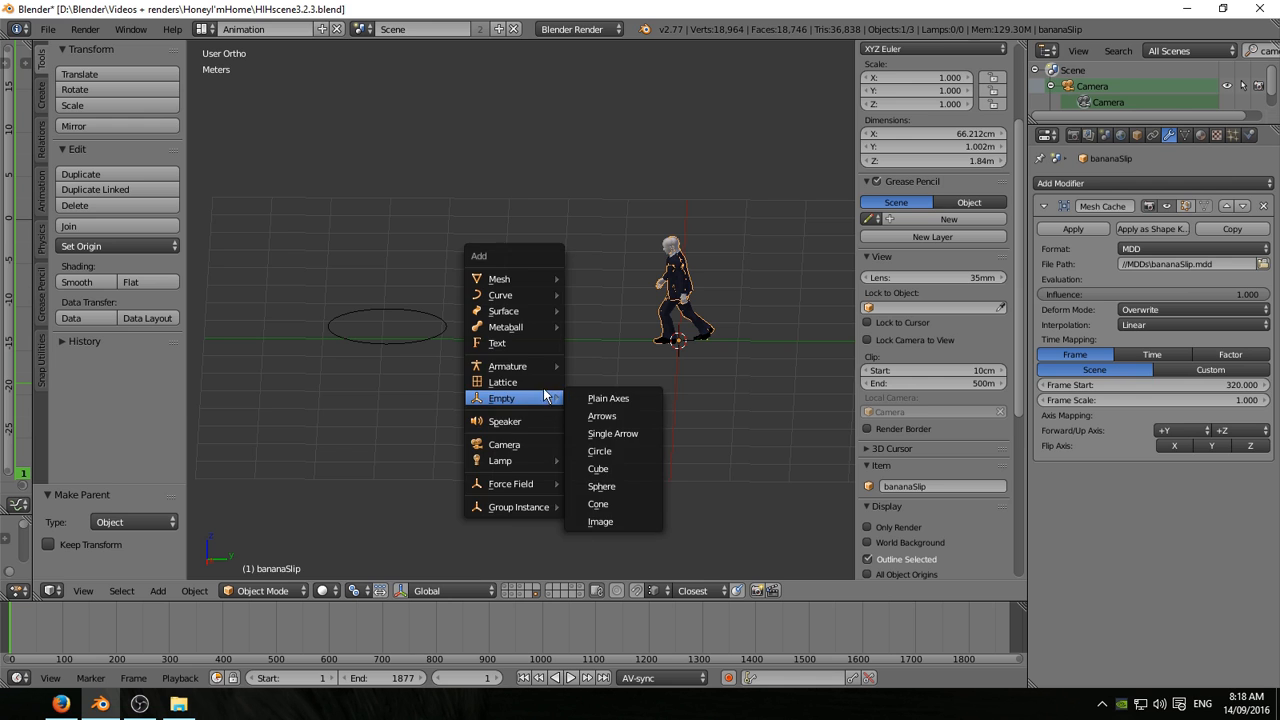
{"action": "left_click", "coordinate": [598, 504]}
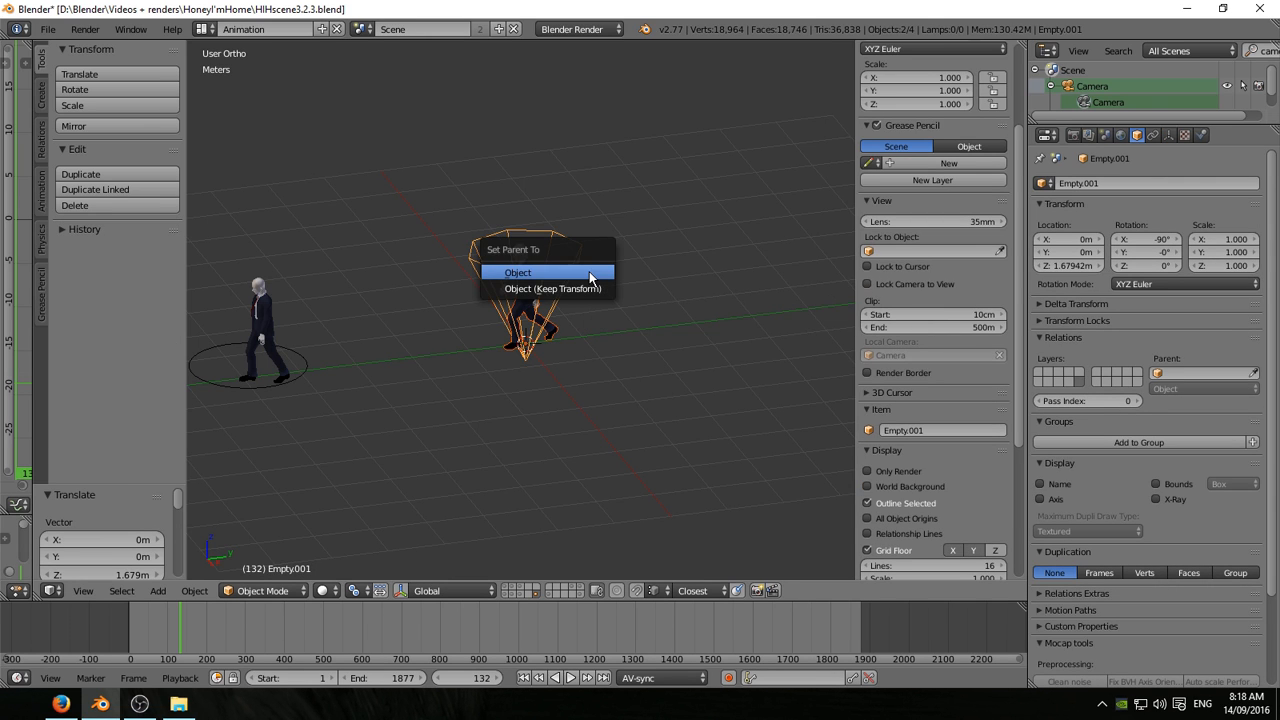
{"action": "left_click", "coordinate": [518, 272]}
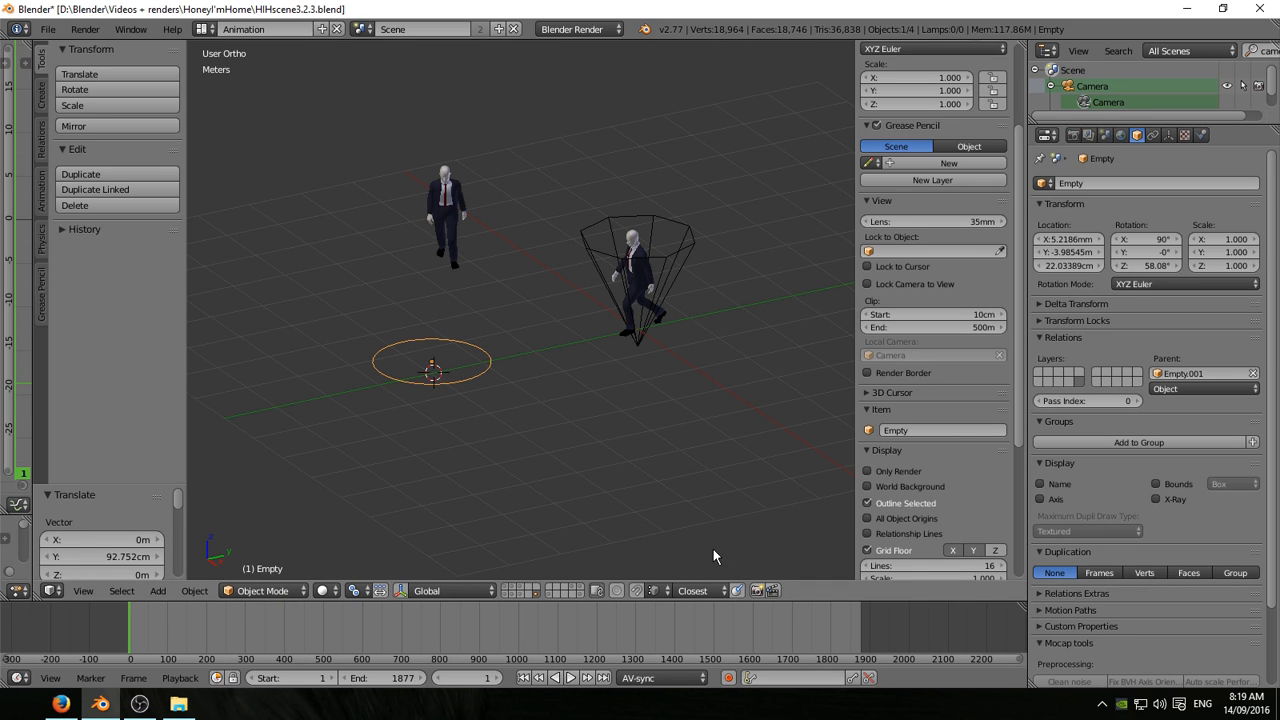
{"action": "mouse_move", "coordinate": [583, 593]}
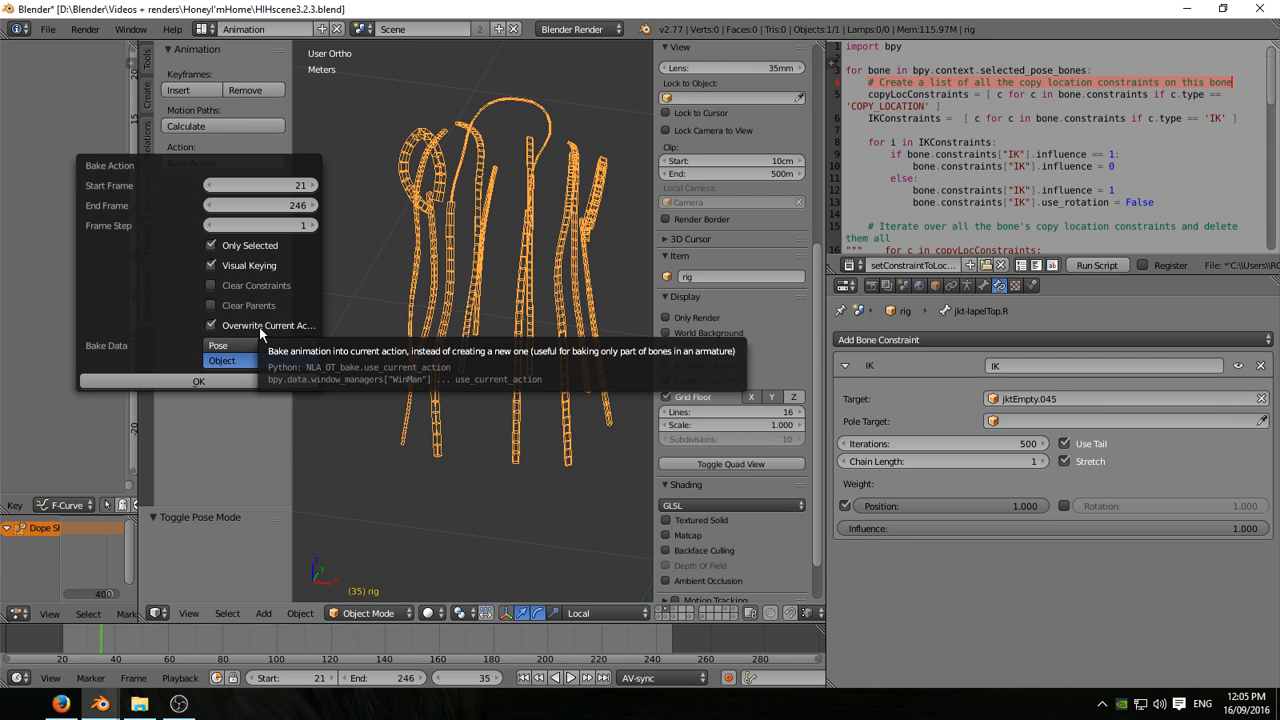
{"action": "mouse_move", "coordinate": [245, 338]}
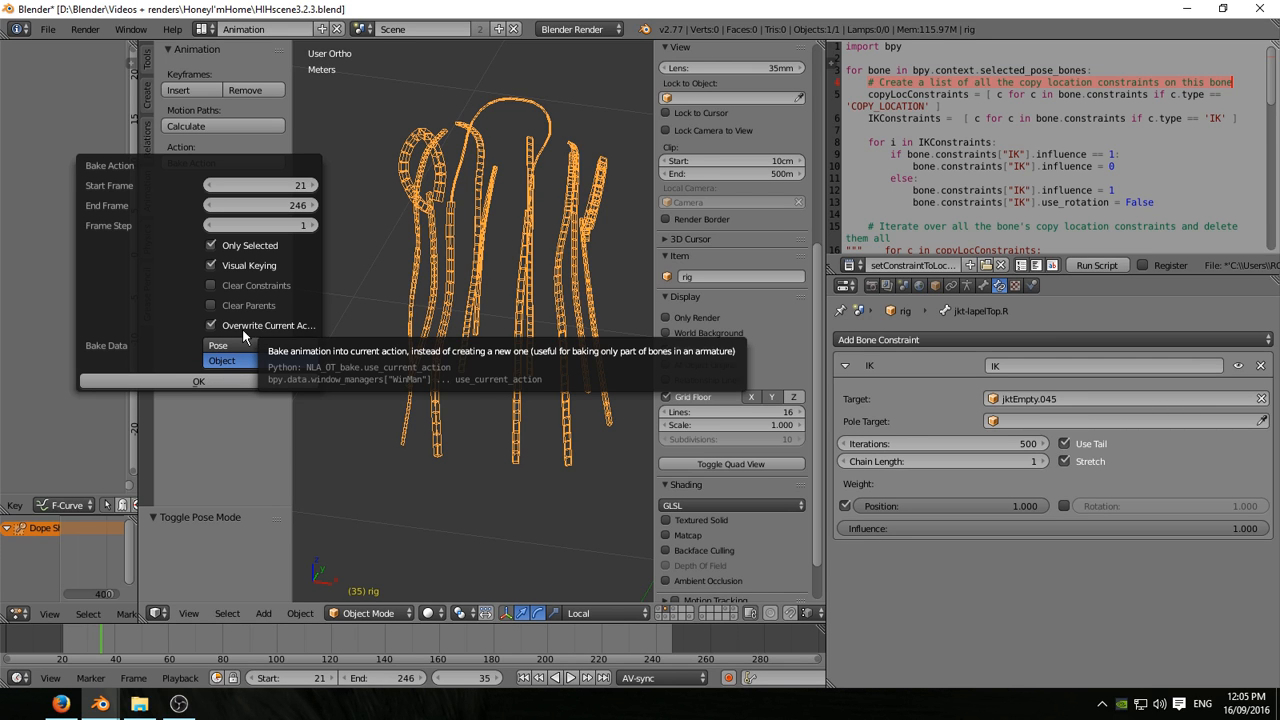
{"action": "mouse_move", "coordinate": [250, 335]}
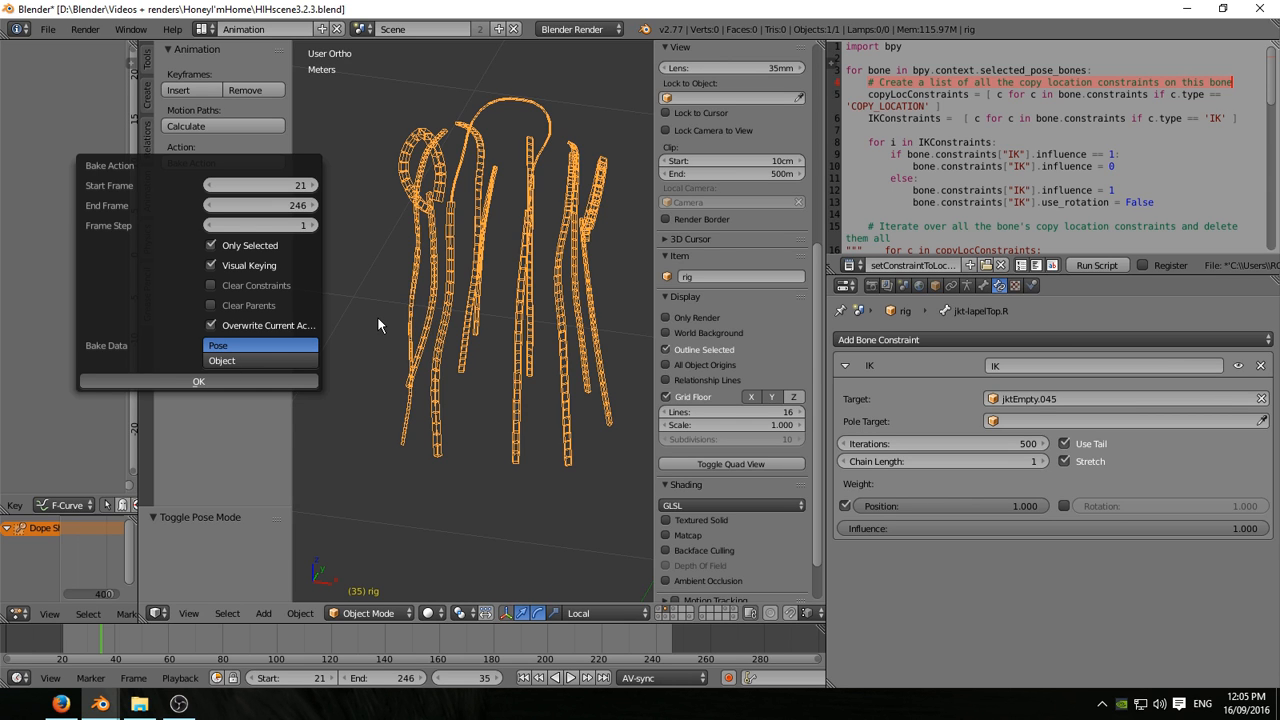
- Bake the jacket rig's pose for frames 21–246 with Only Selected, Visual Keying and Overwrite Current Action
{"action": "left_click", "coordinate": [198, 381]}
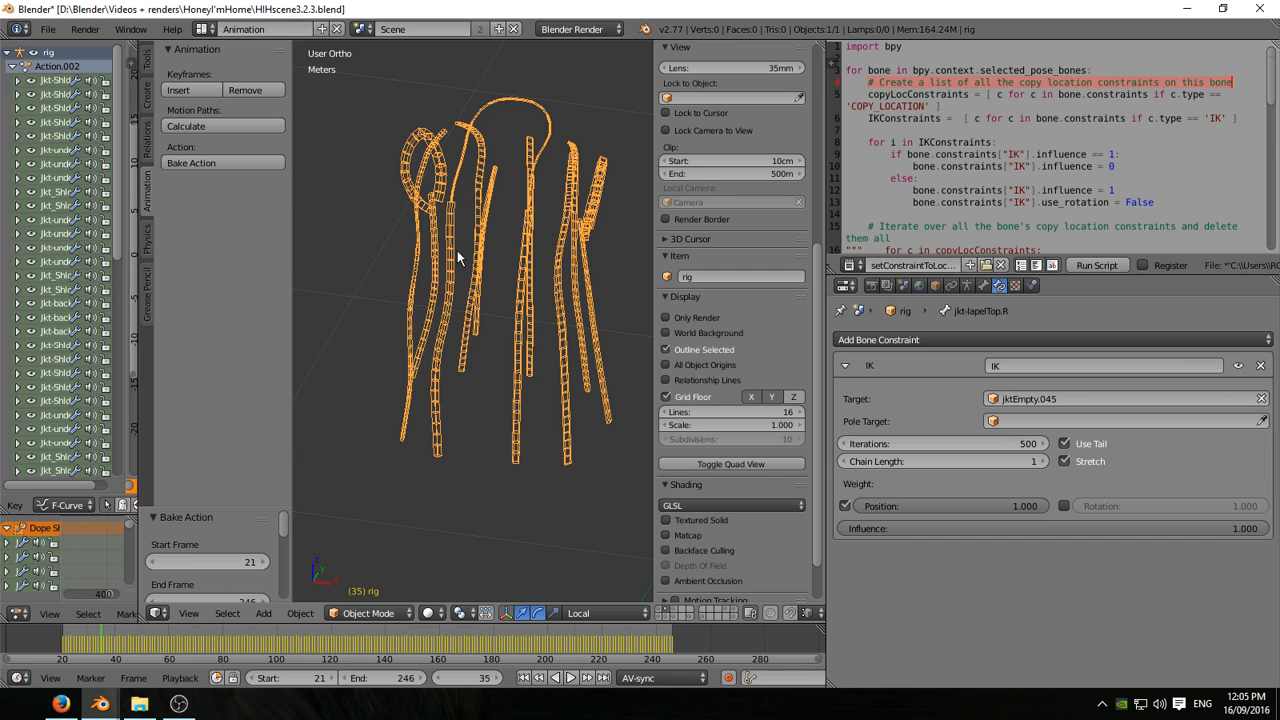
{"action": "mouse_move", "coordinate": [449, 250]}
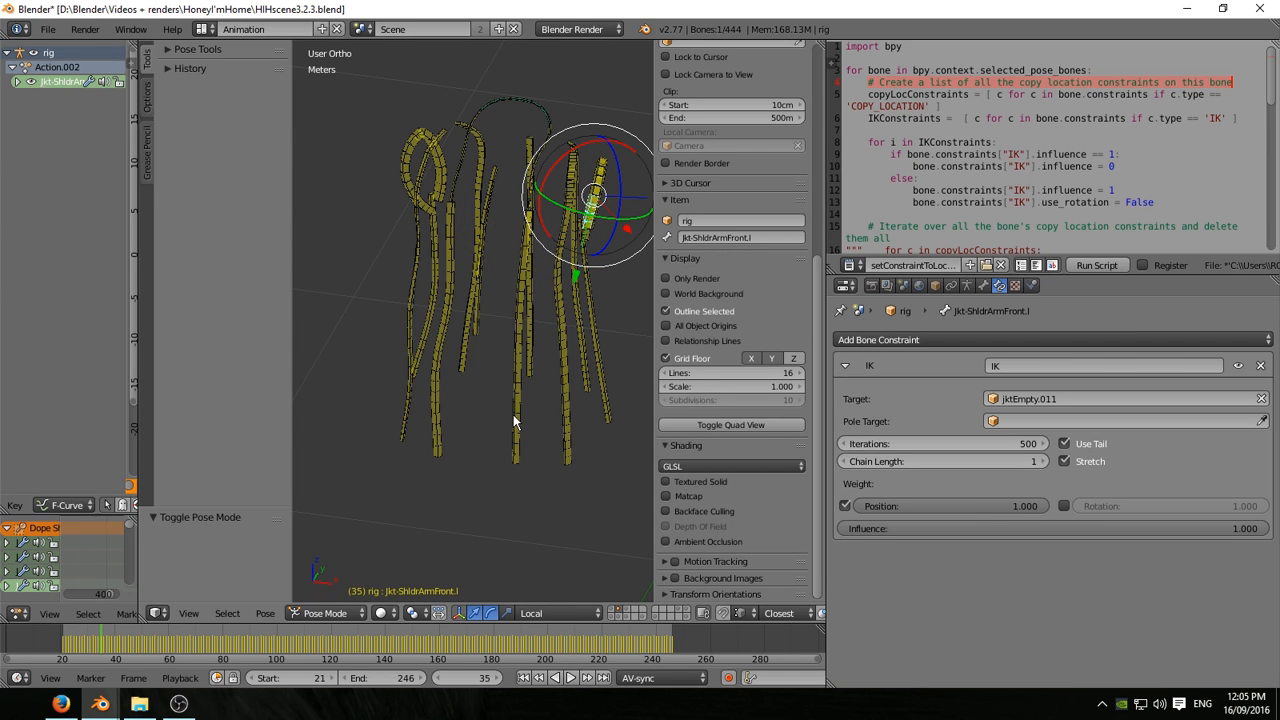
{"action": "mouse_move", "coordinate": [932, 554]}
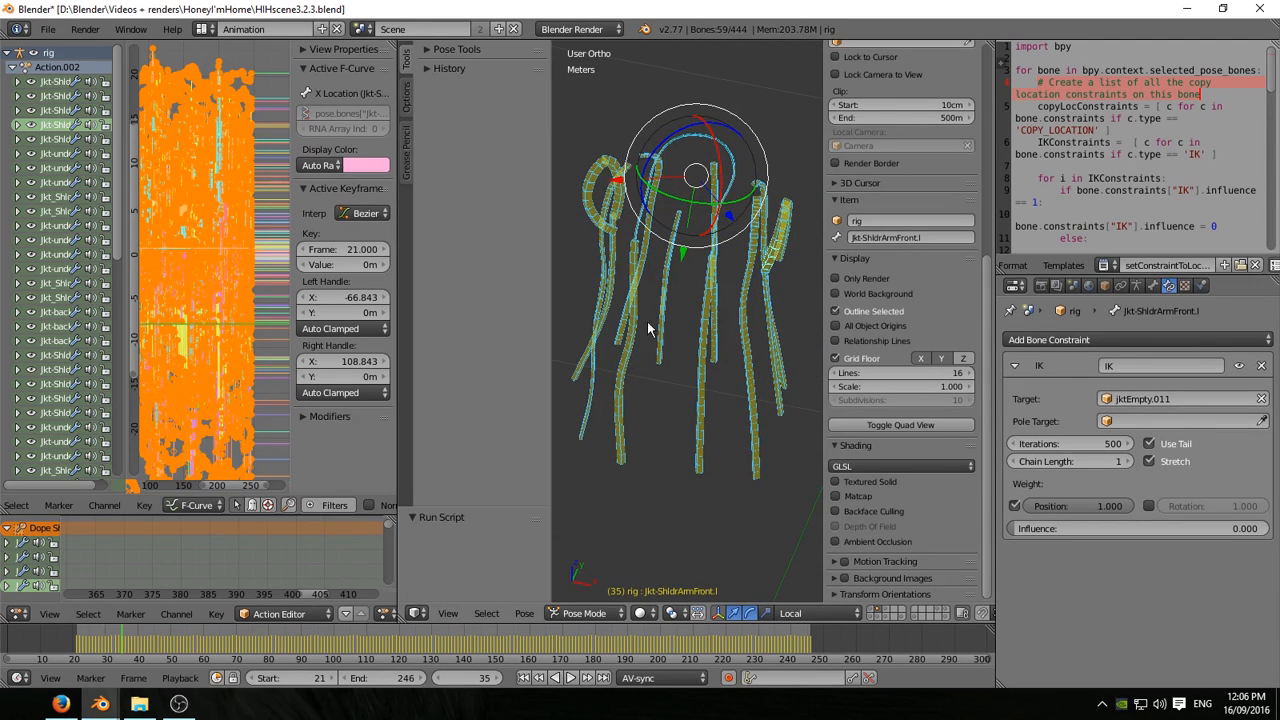
{"action": "mouse_move", "coordinate": [653, 312]}
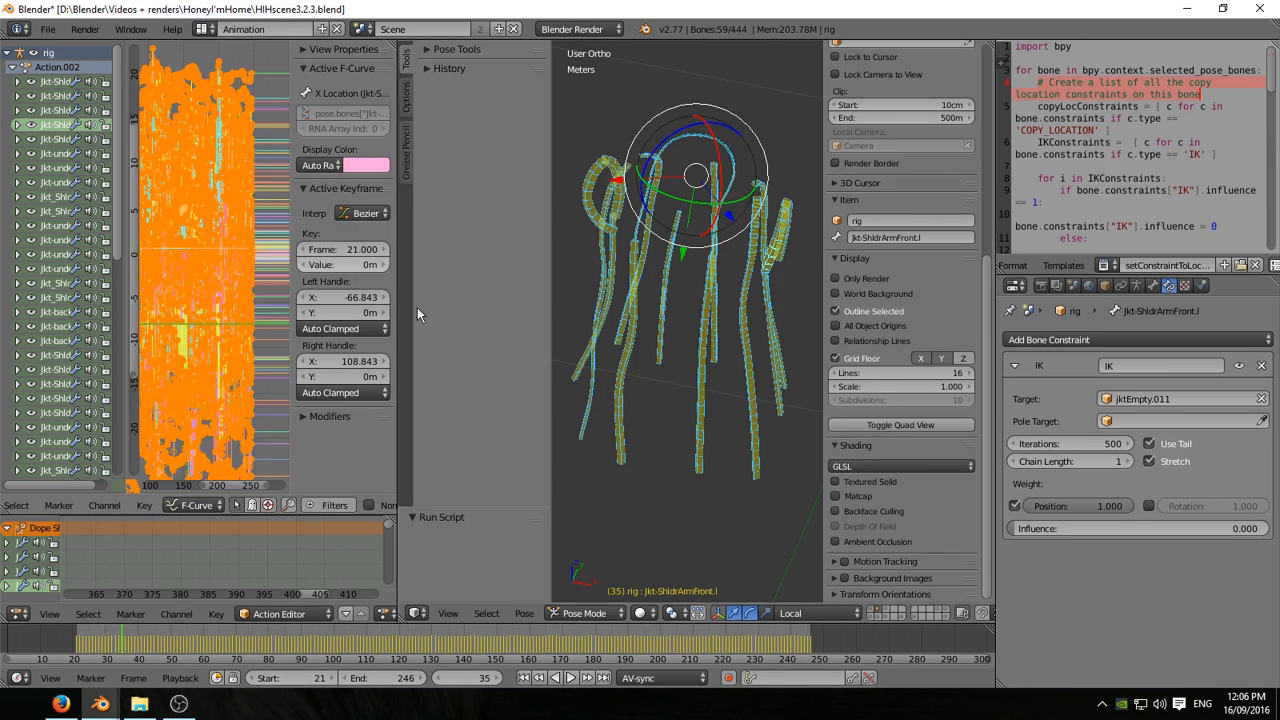
- Apply Smooth Keys to all the jacket bones' baked F-curves in the Graph Editor
{"action": "left_click", "coordinate": [574, 678]}
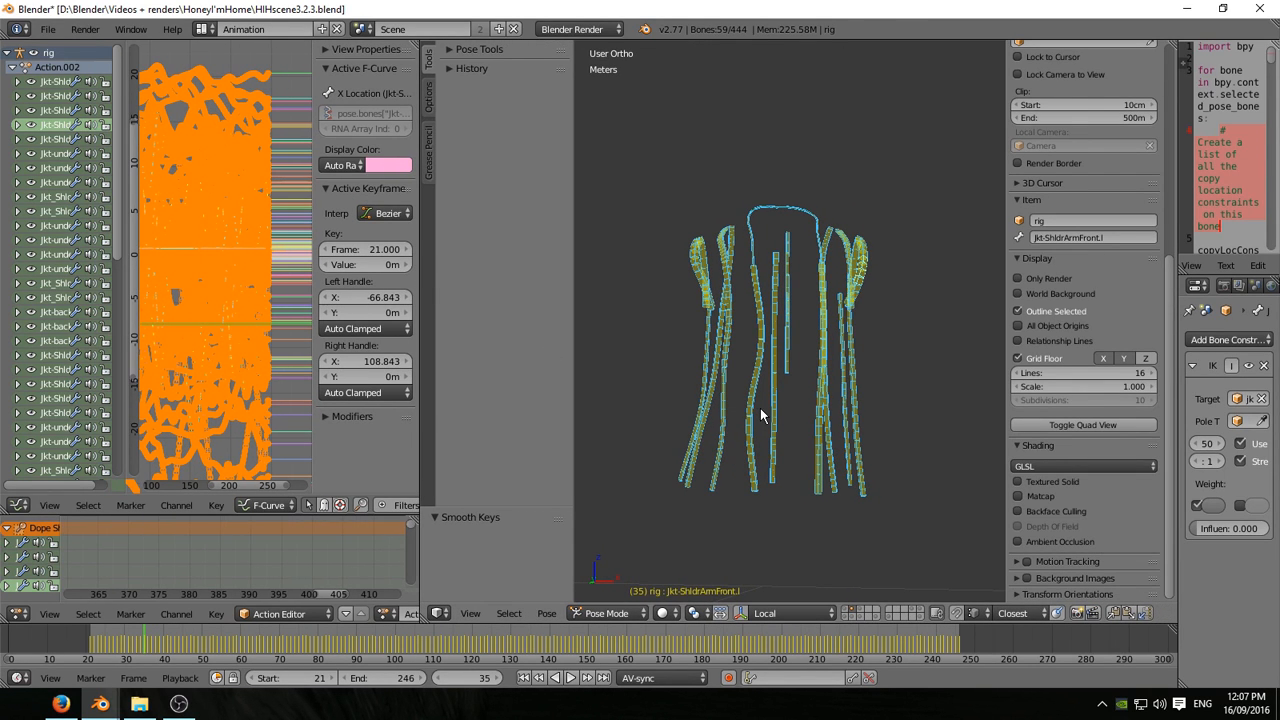
{"action": "left_click", "coordinate": [571, 677]}
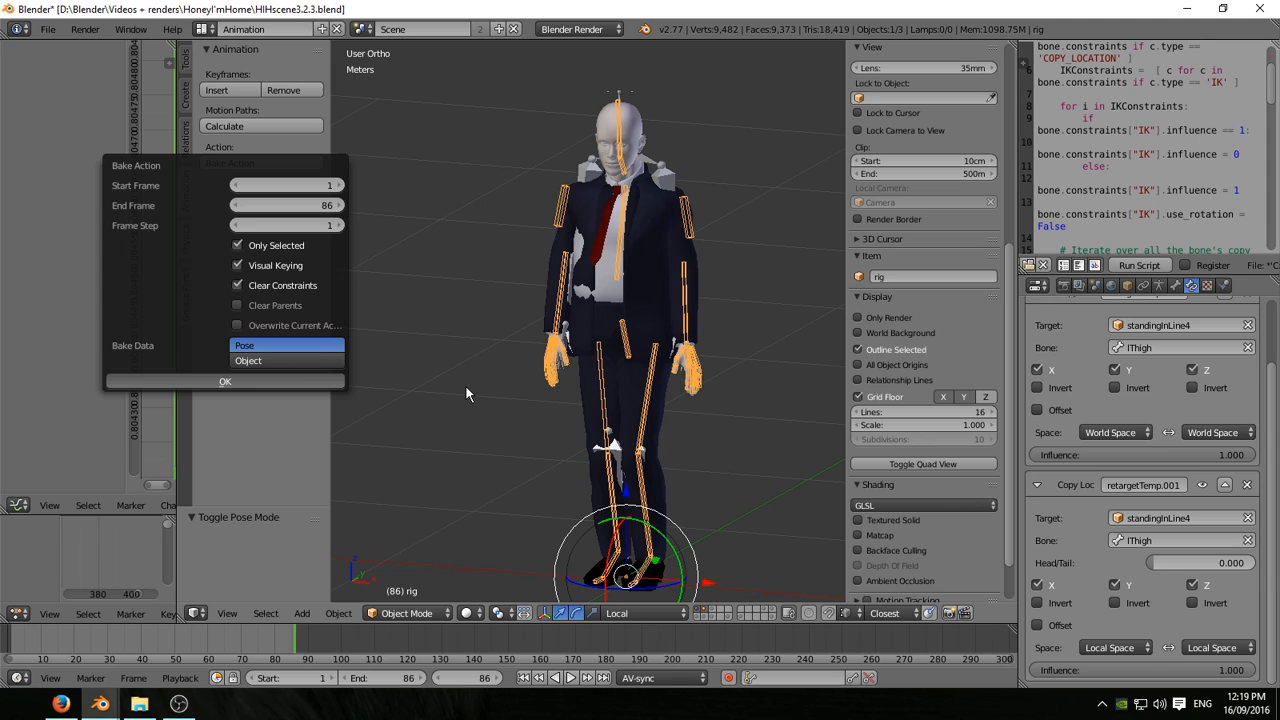
- Bake the suited rig's frames 1–86 with Visual Keying and Clear Constraints
{"action": "left_click", "coordinate": [224, 381]}
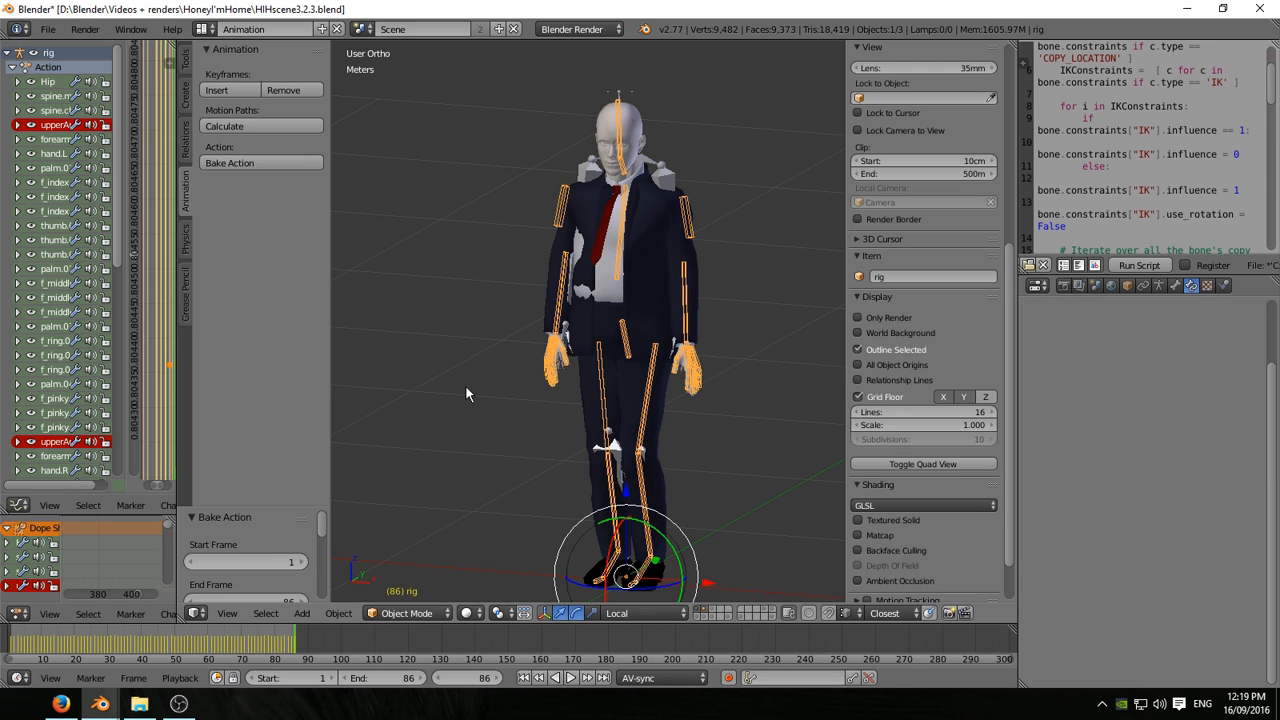
{"action": "mouse_move", "coordinate": [292, 410]}
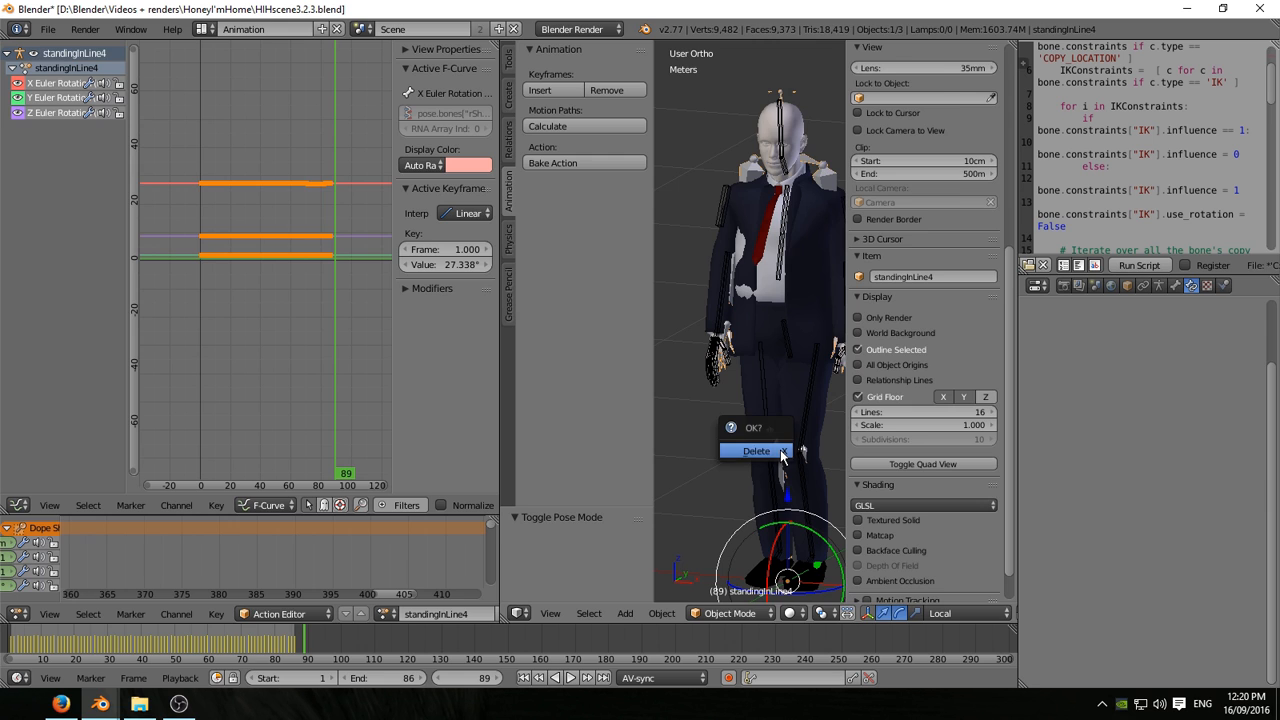
- Delete standingInLine4, set scene end to 106, and key the rest pose's LocRotScale at frame 1
{"action": "left_click", "coordinate": [756, 450]}
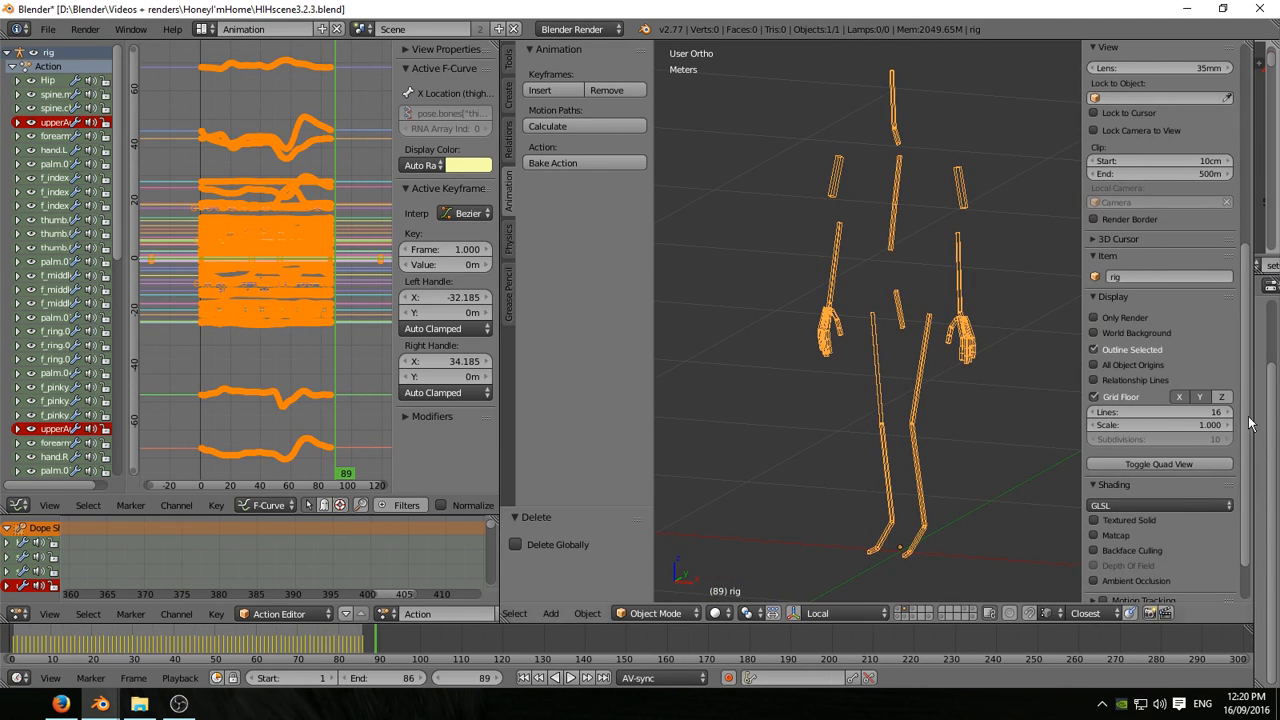
{"action": "mouse_move", "coordinate": [253, 438]}
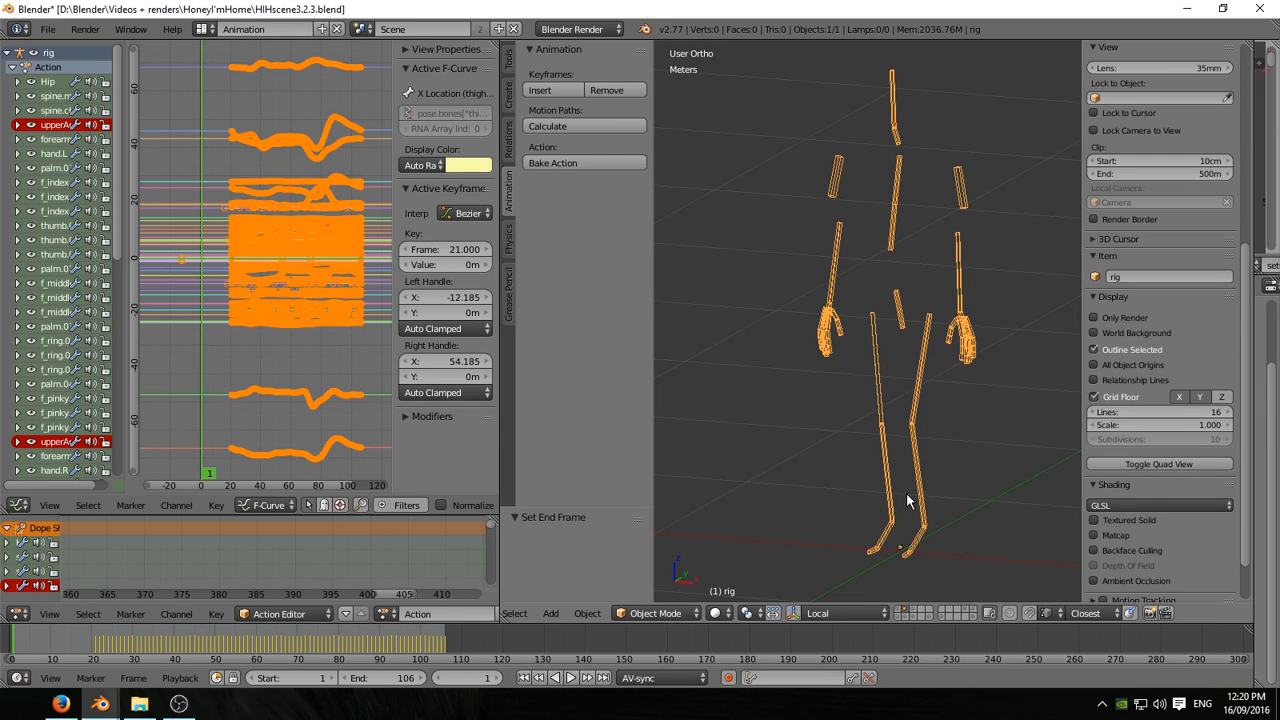
{"action": "left_click", "coordinate": [650, 614]}
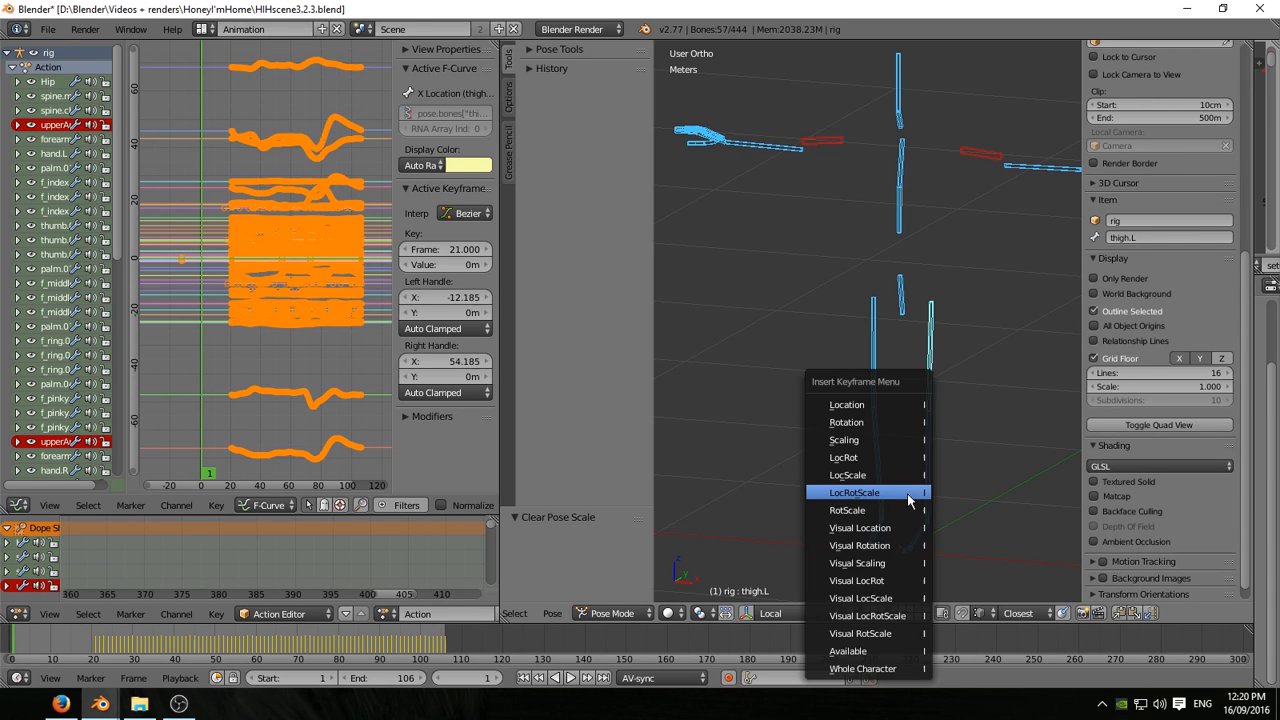
{"action": "left_click", "coordinate": [856, 492]}
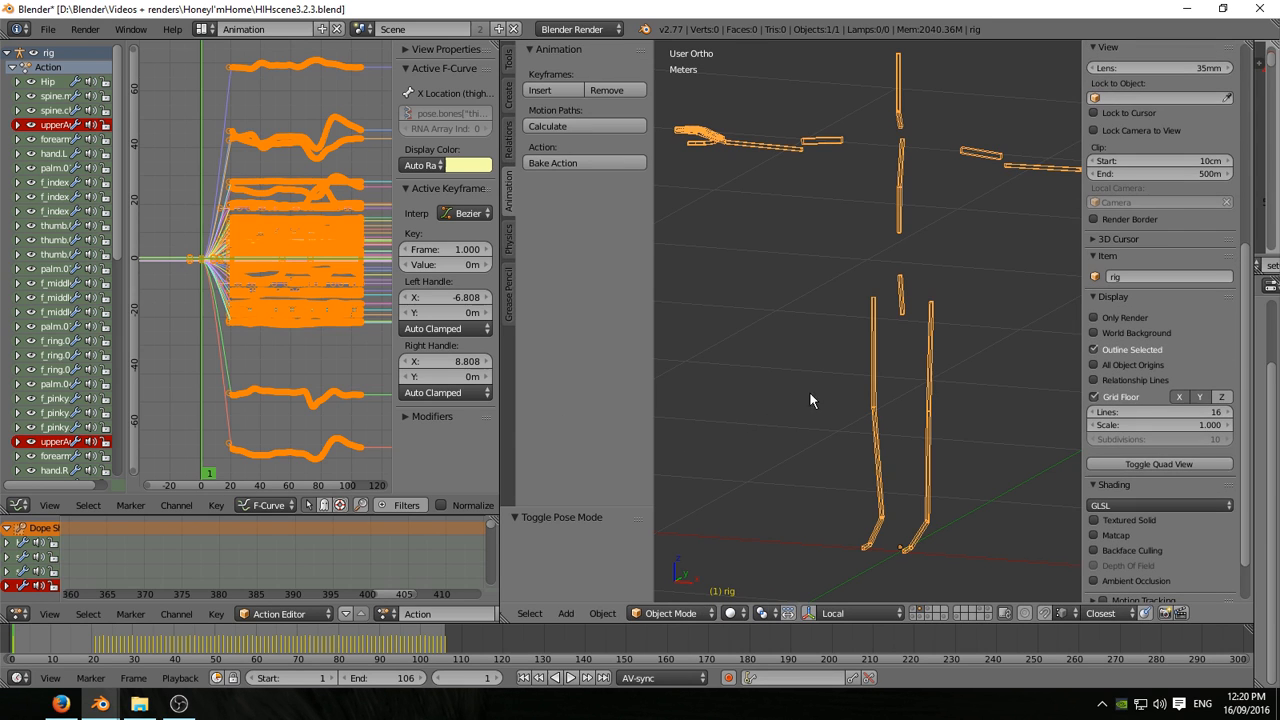
{"action": "mouse_move", "coordinate": [885, 377]}
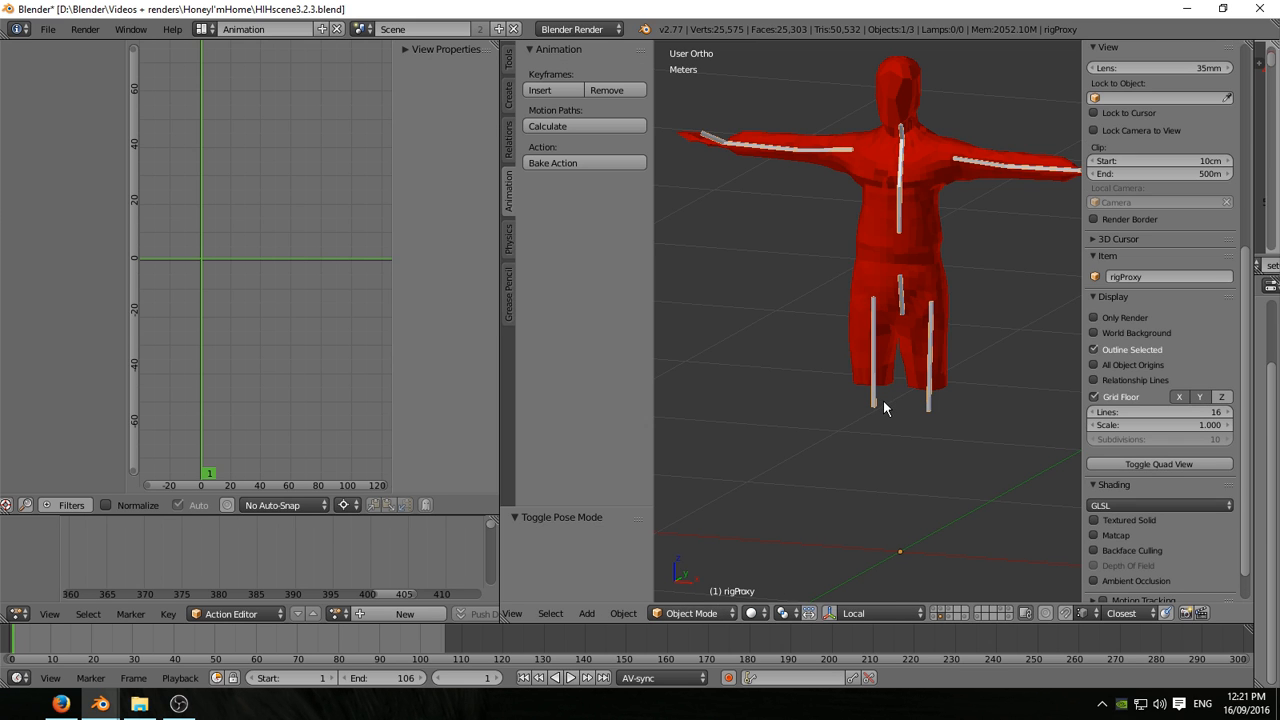
{"action": "mouse_move", "coordinate": [833, 448]}
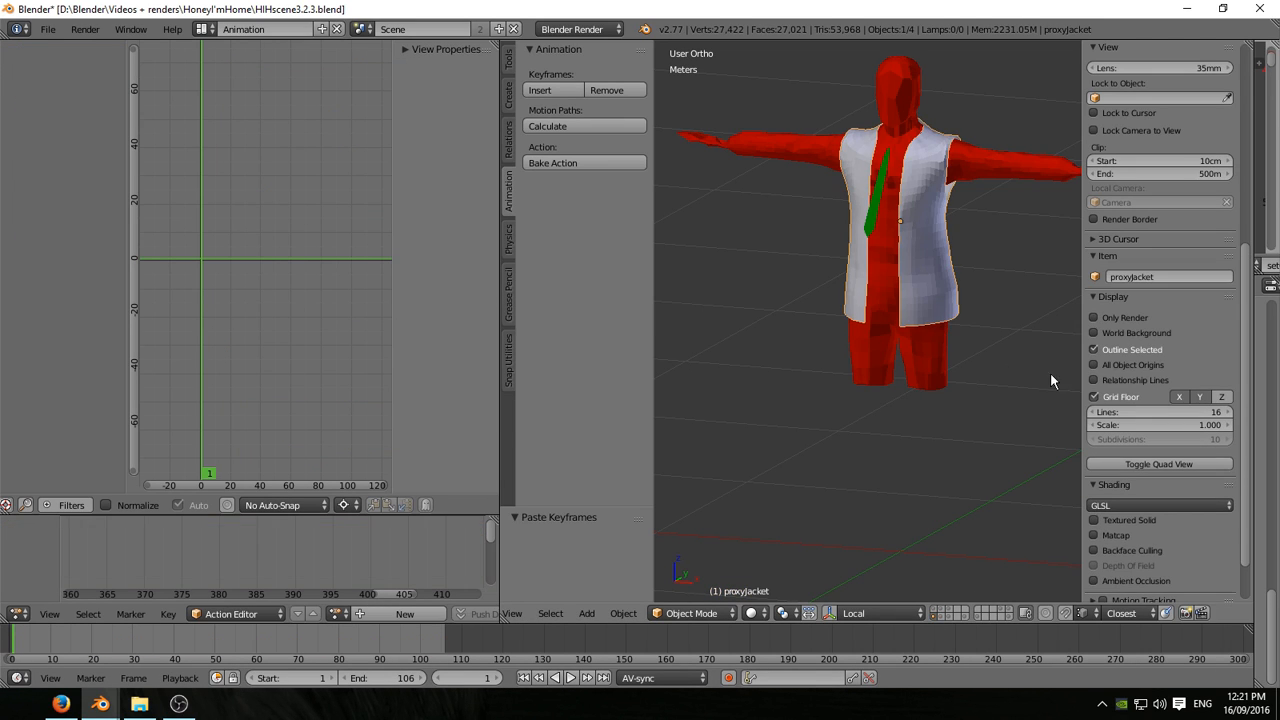
{"action": "mouse_move", "coordinate": [498, 428]}
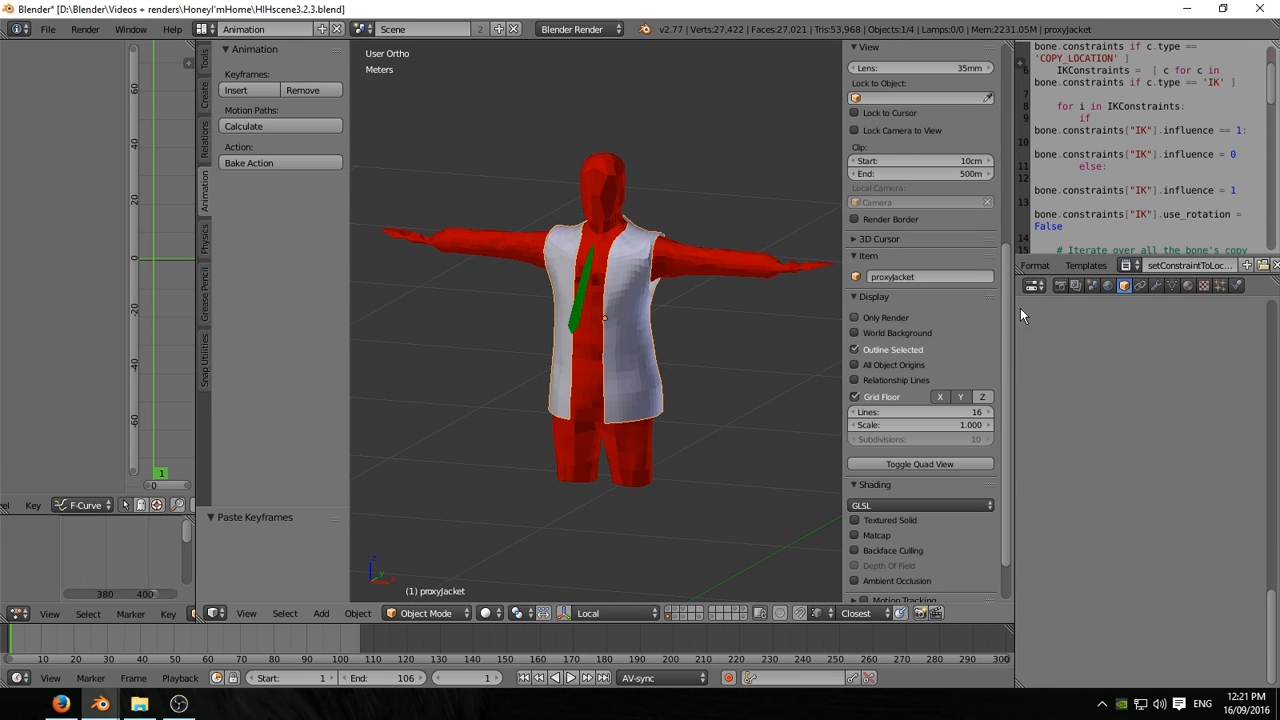
- Show the proxy jacket's Physics tab and its Cloth Cache settings for frames 1–106
{"action": "left_click", "coordinate": [1158, 286]}
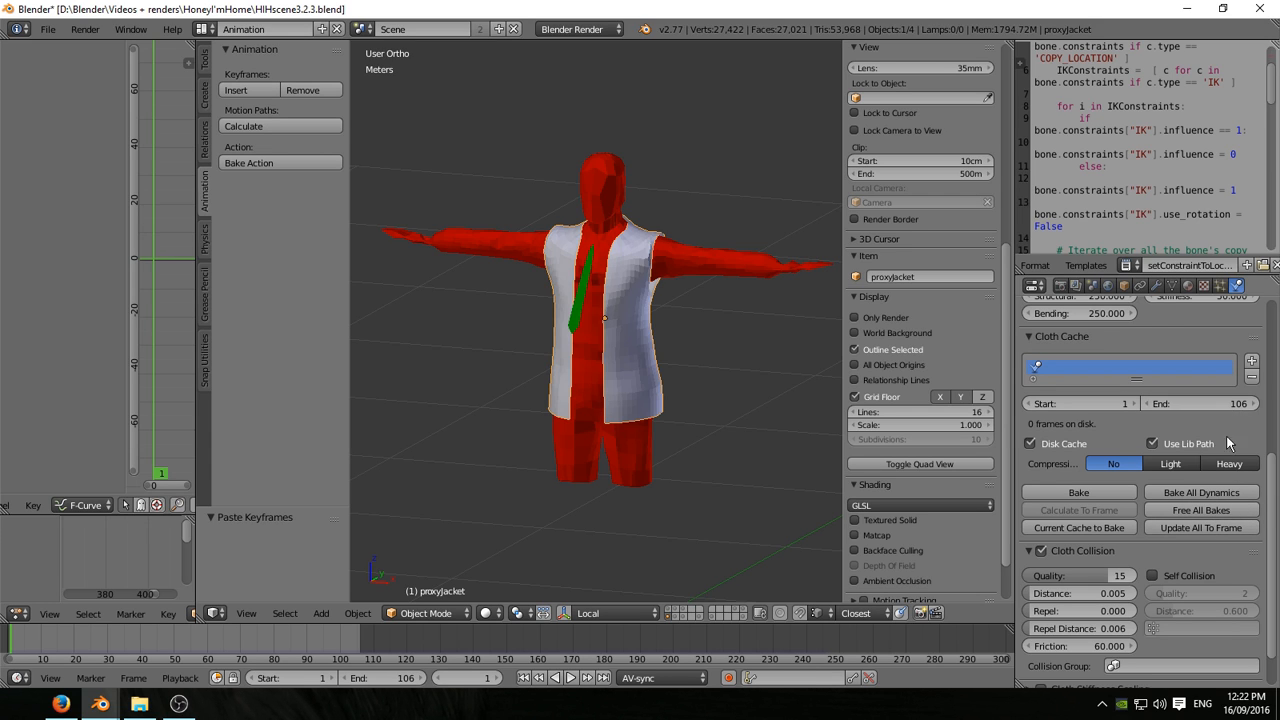
{"action": "left_click", "coordinate": [590, 300]}
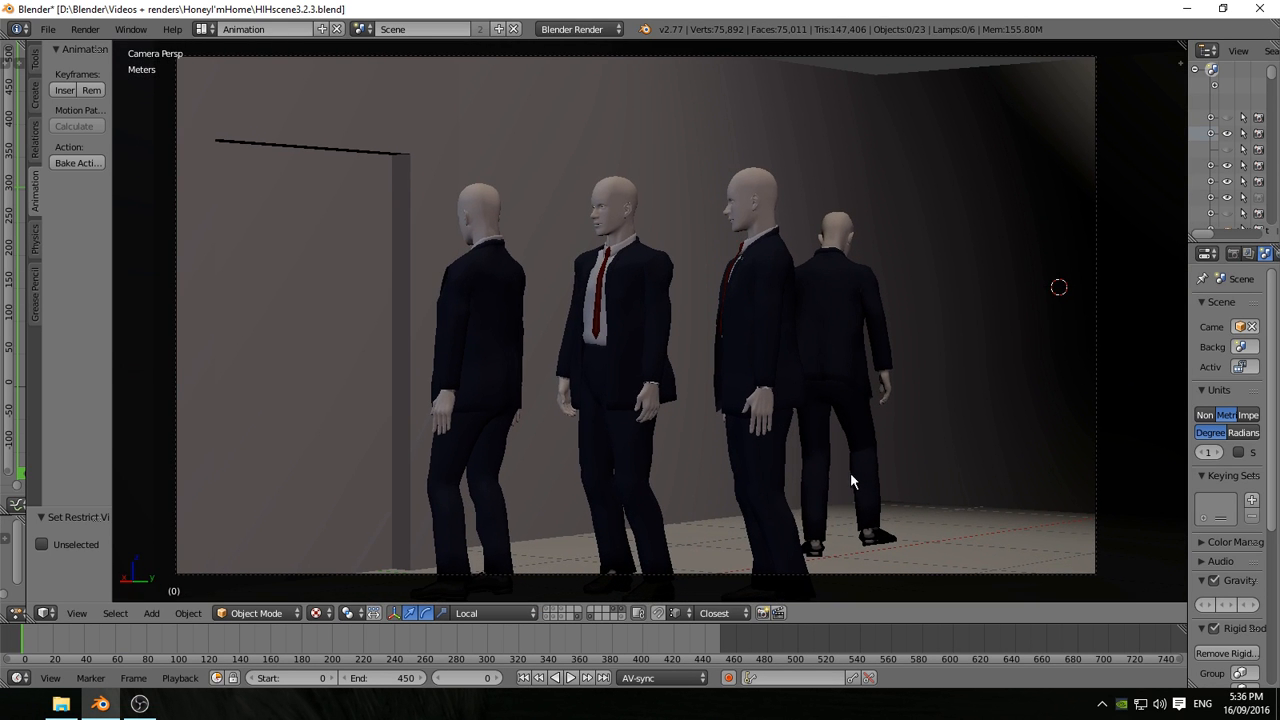
{"action": "mouse_move", "coordinate": [618, 588]}
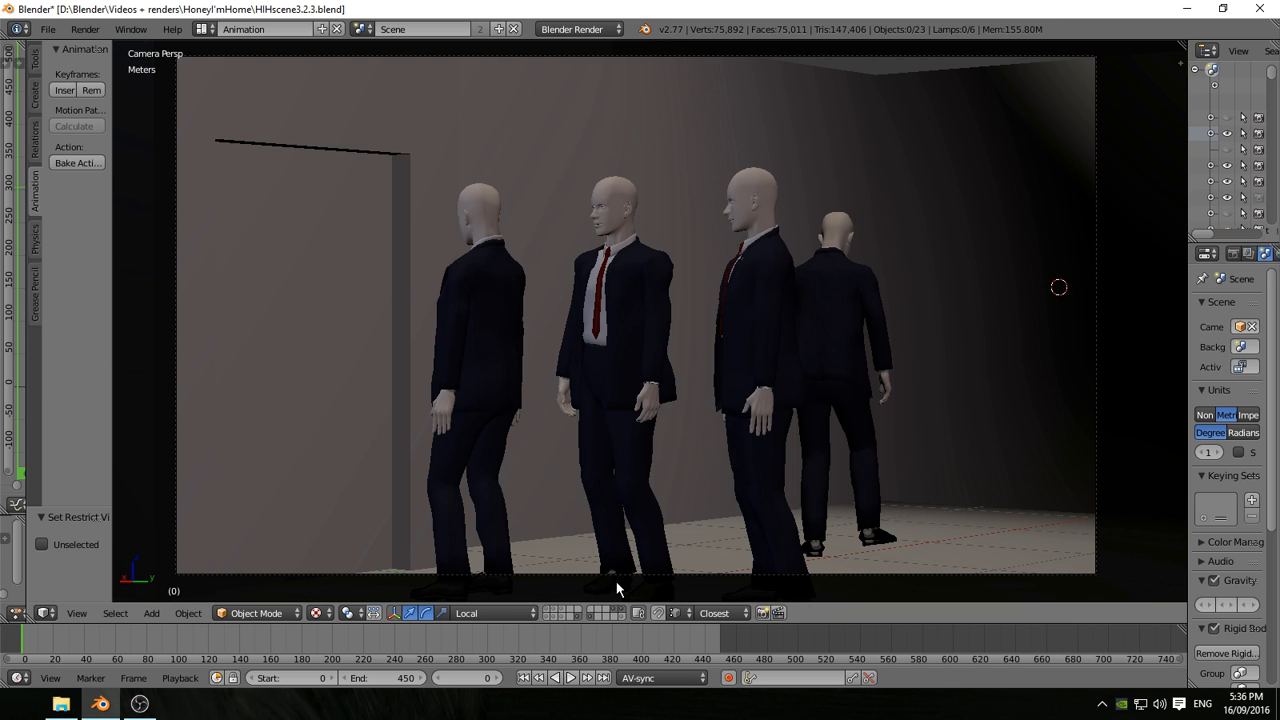